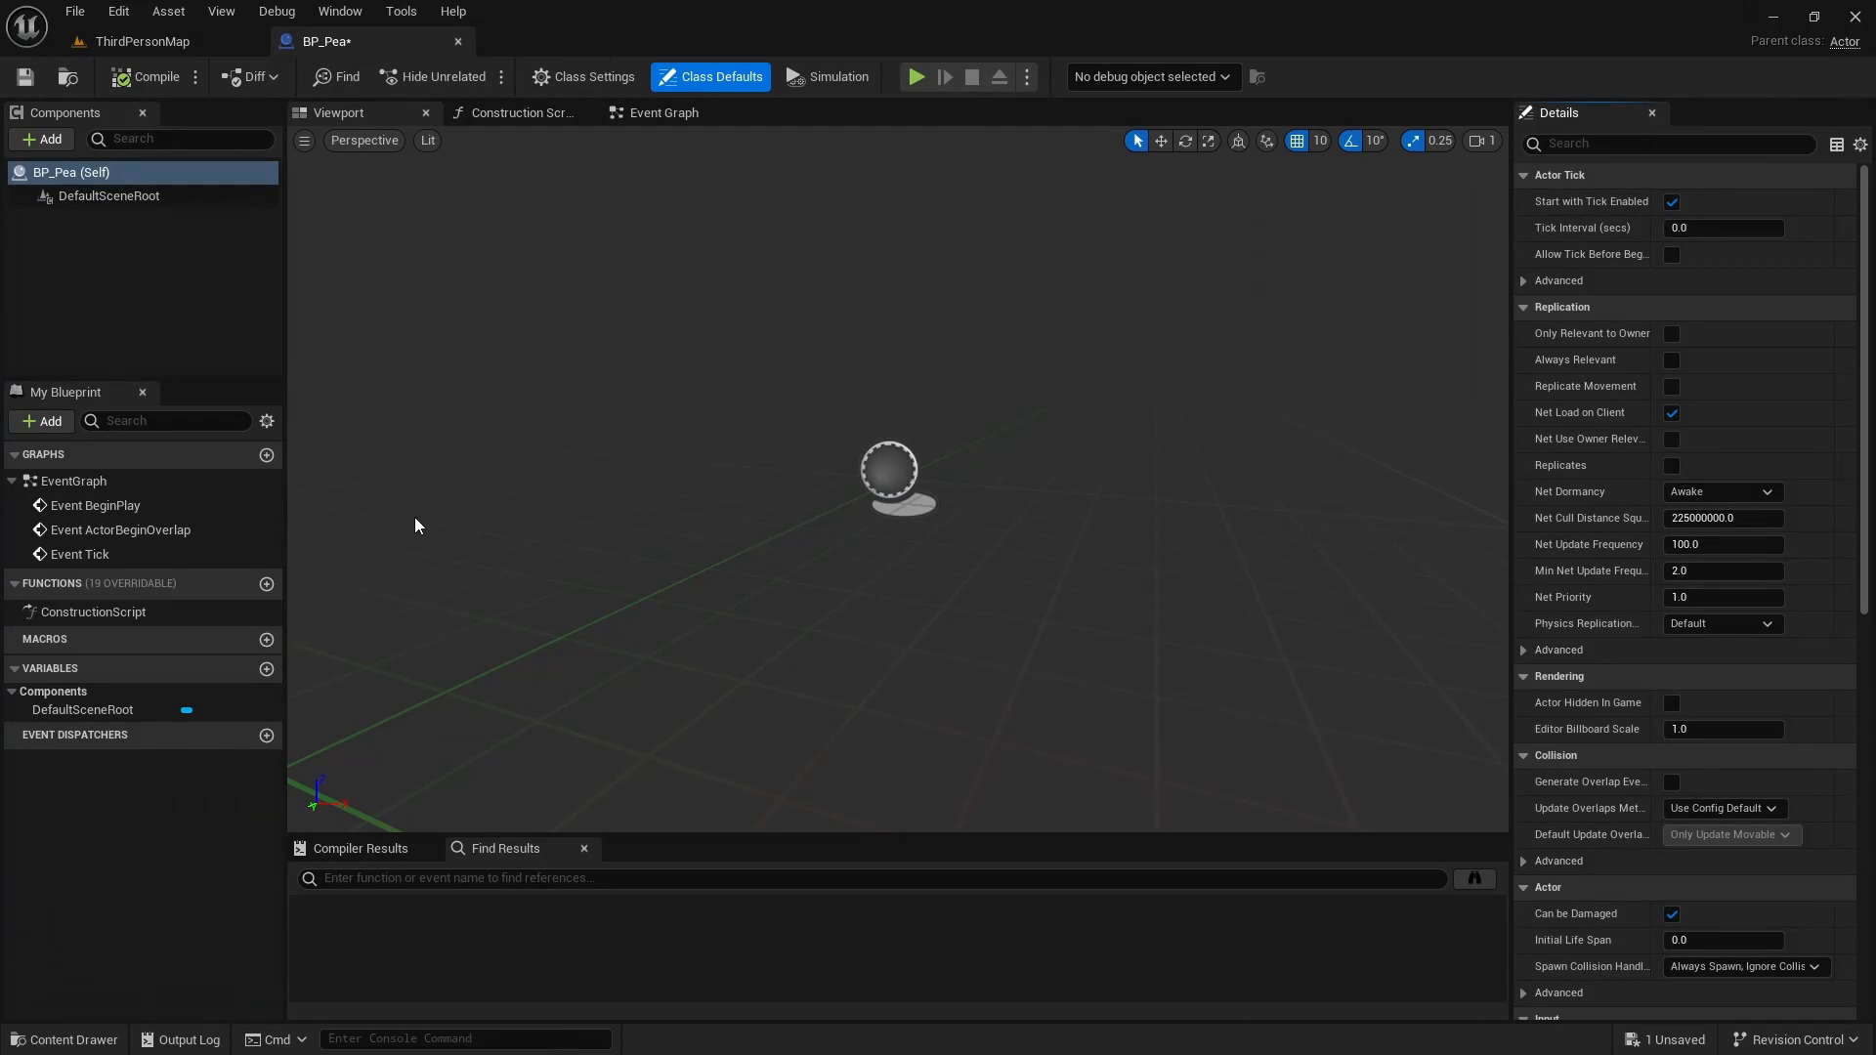
mouse_move(47, 143)
type("0.1")
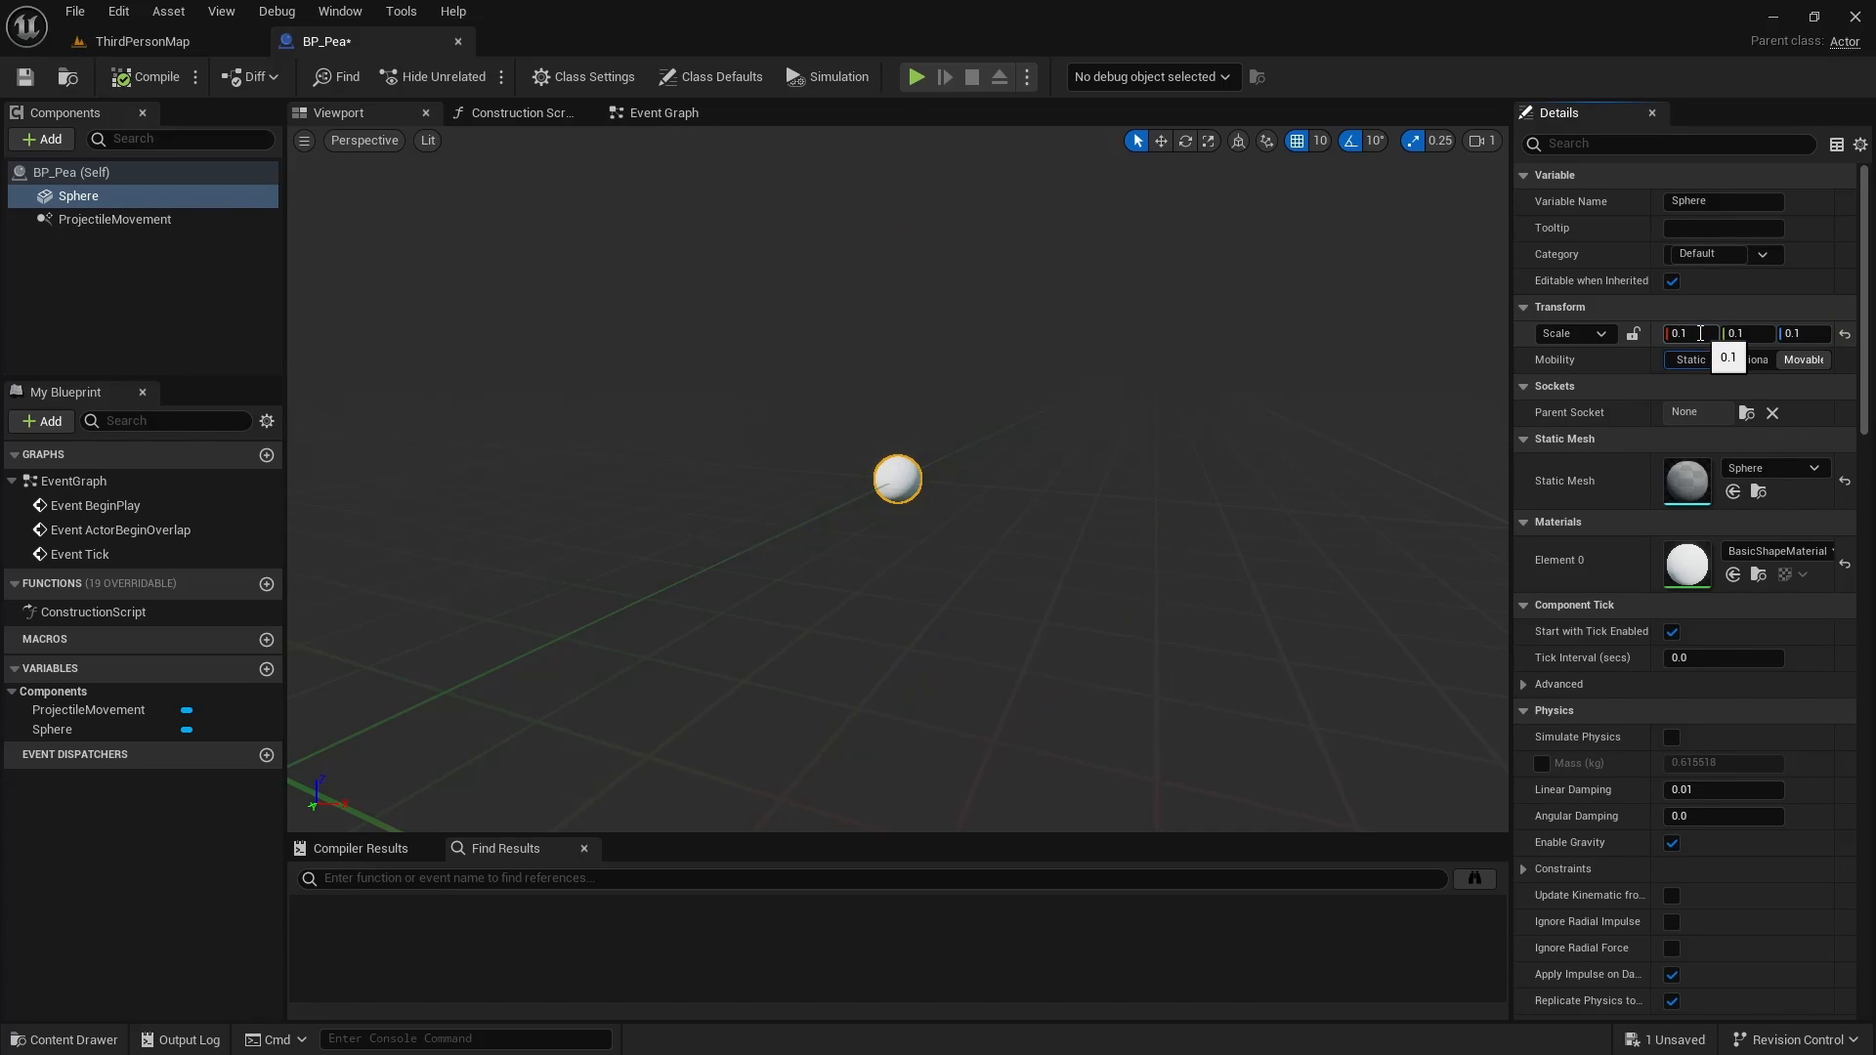
Step: Scale the Sphere component to 0.1 on X, Y and Z
left_click(539, 41)
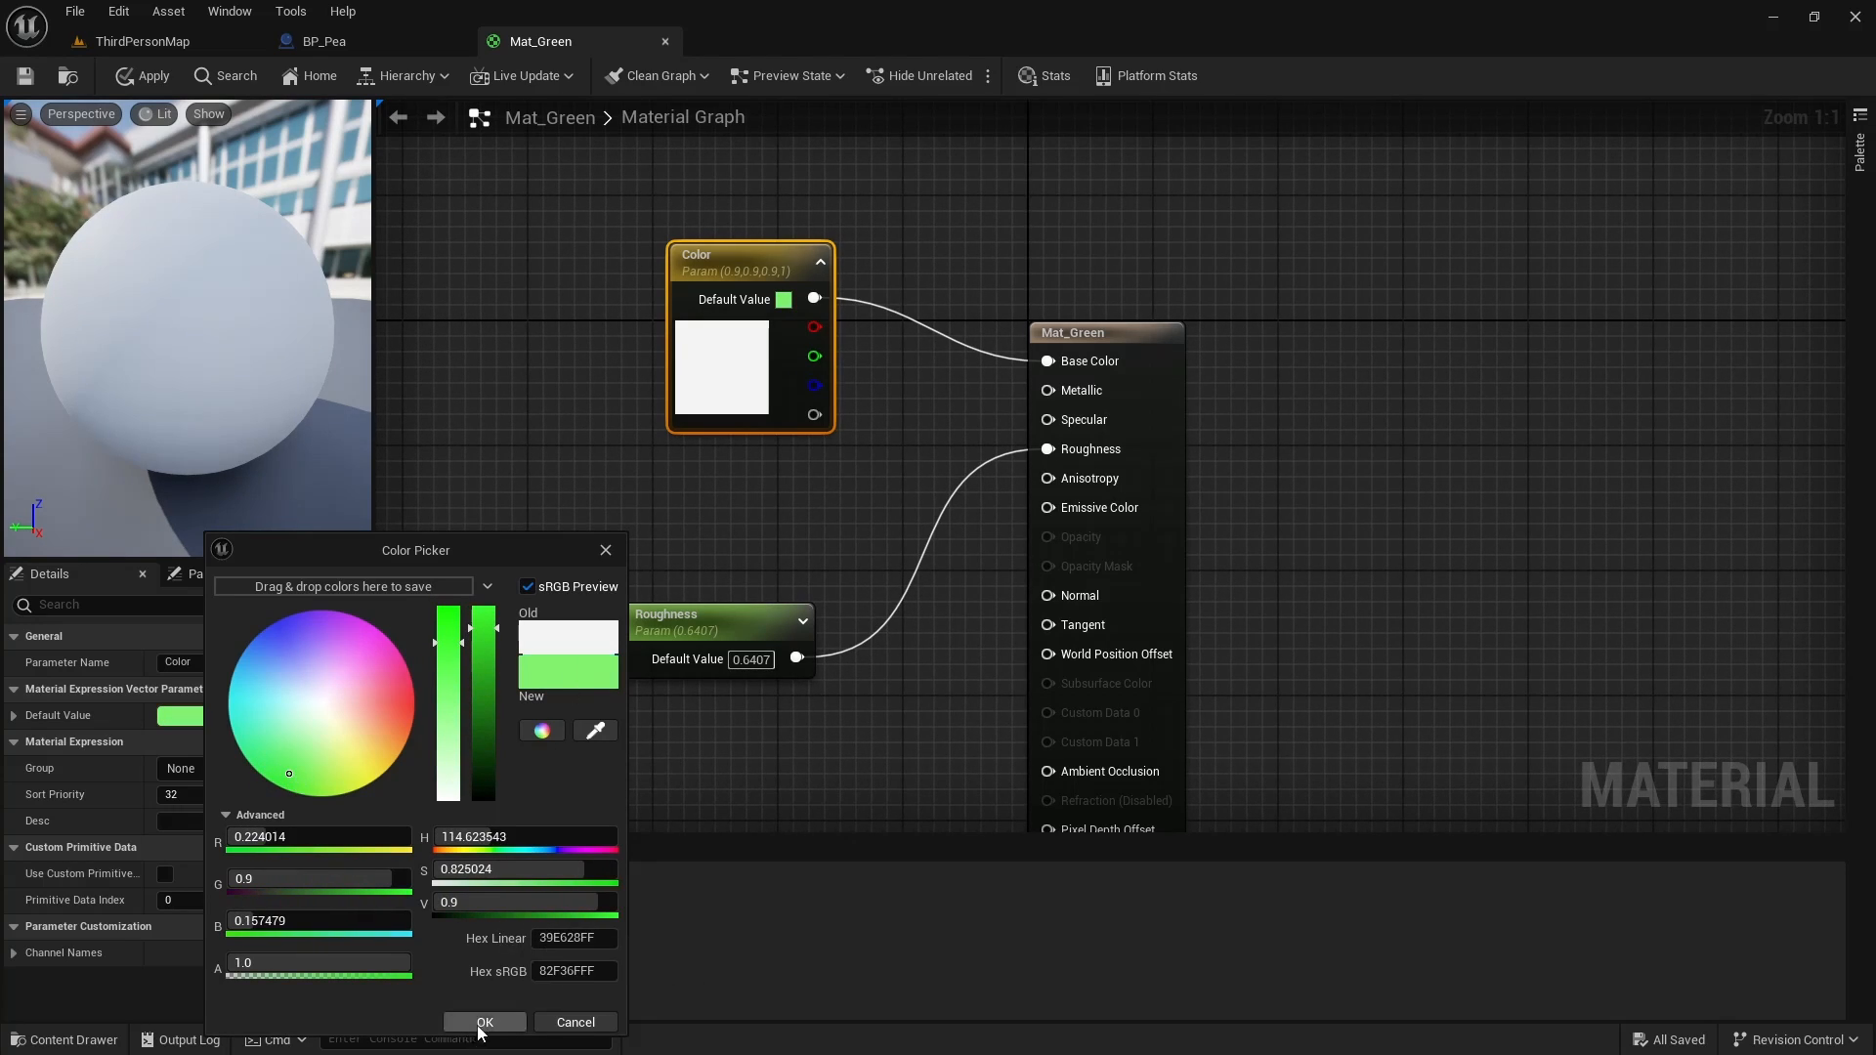
Step: Pick a bright green as the Color parameter's default value and confirm it
left_click(323, 41)
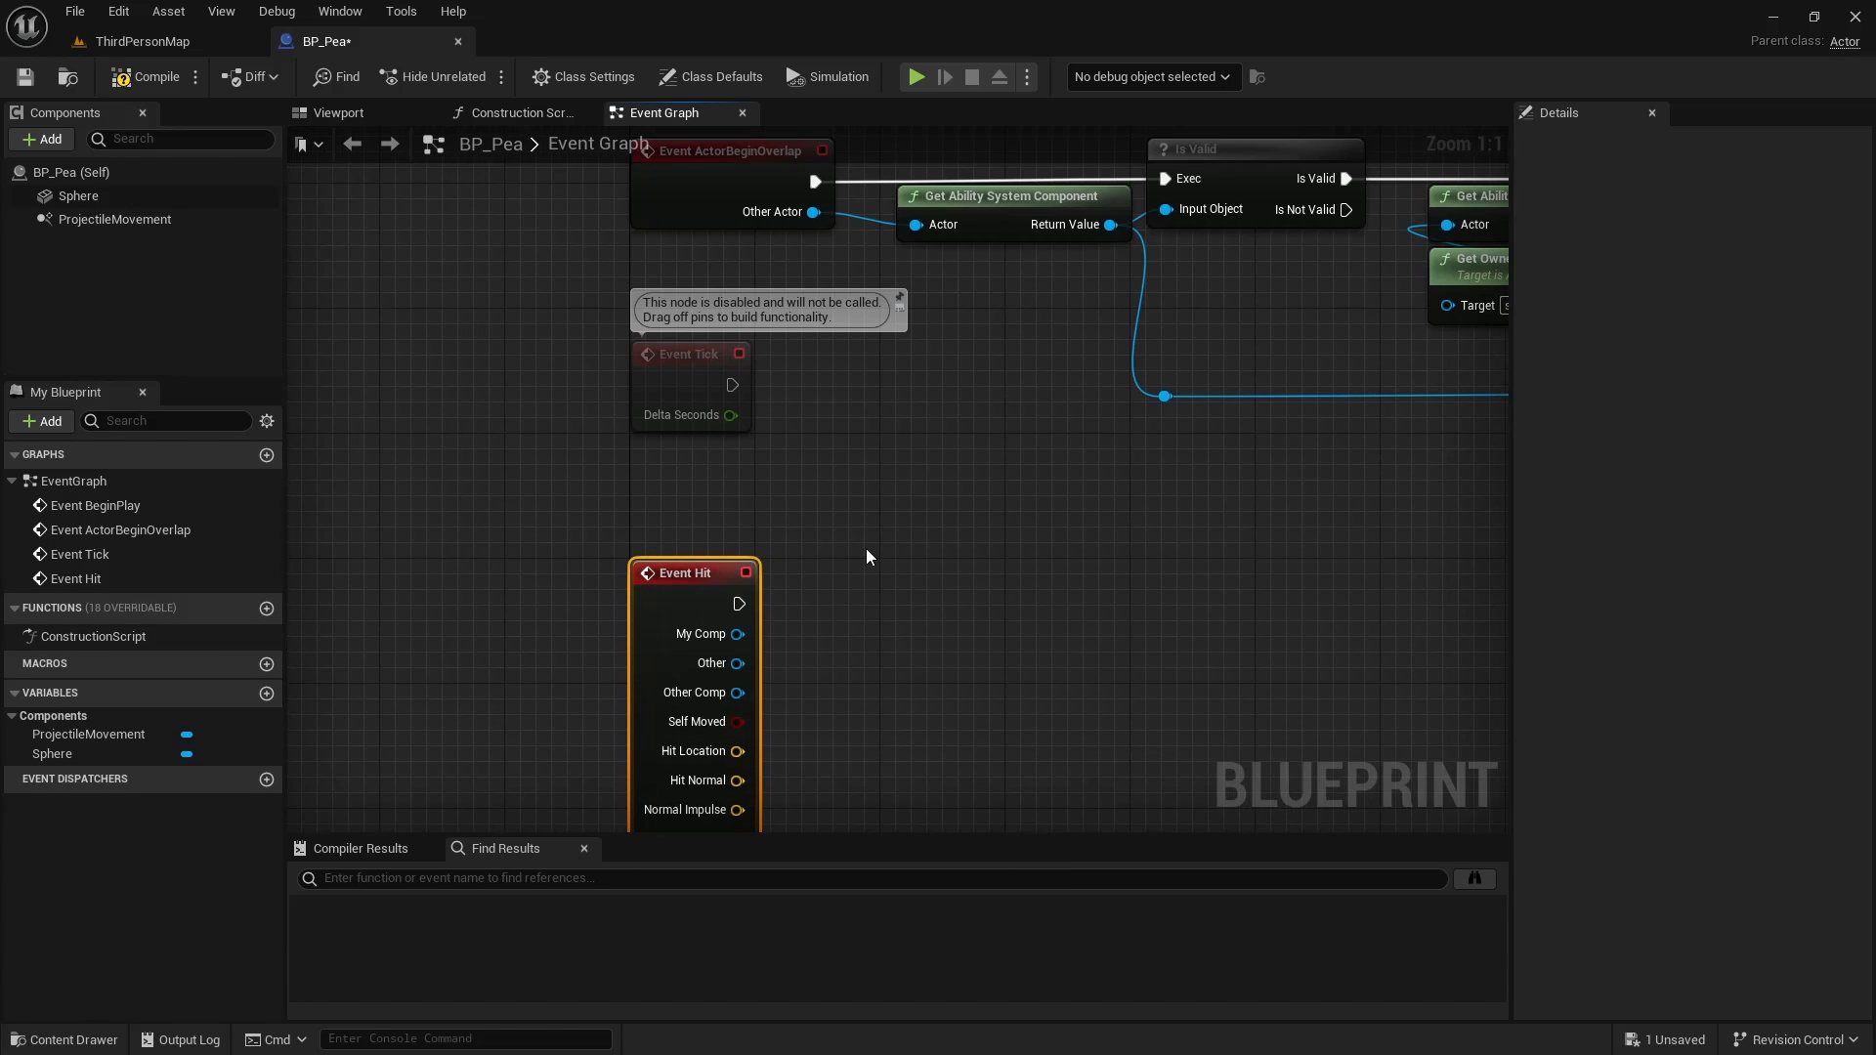
Step: Add a Destroy Actor node after Event Hit and compile BP_Pea
left_click_drag(741, 603, 879, 604)
type("dest")
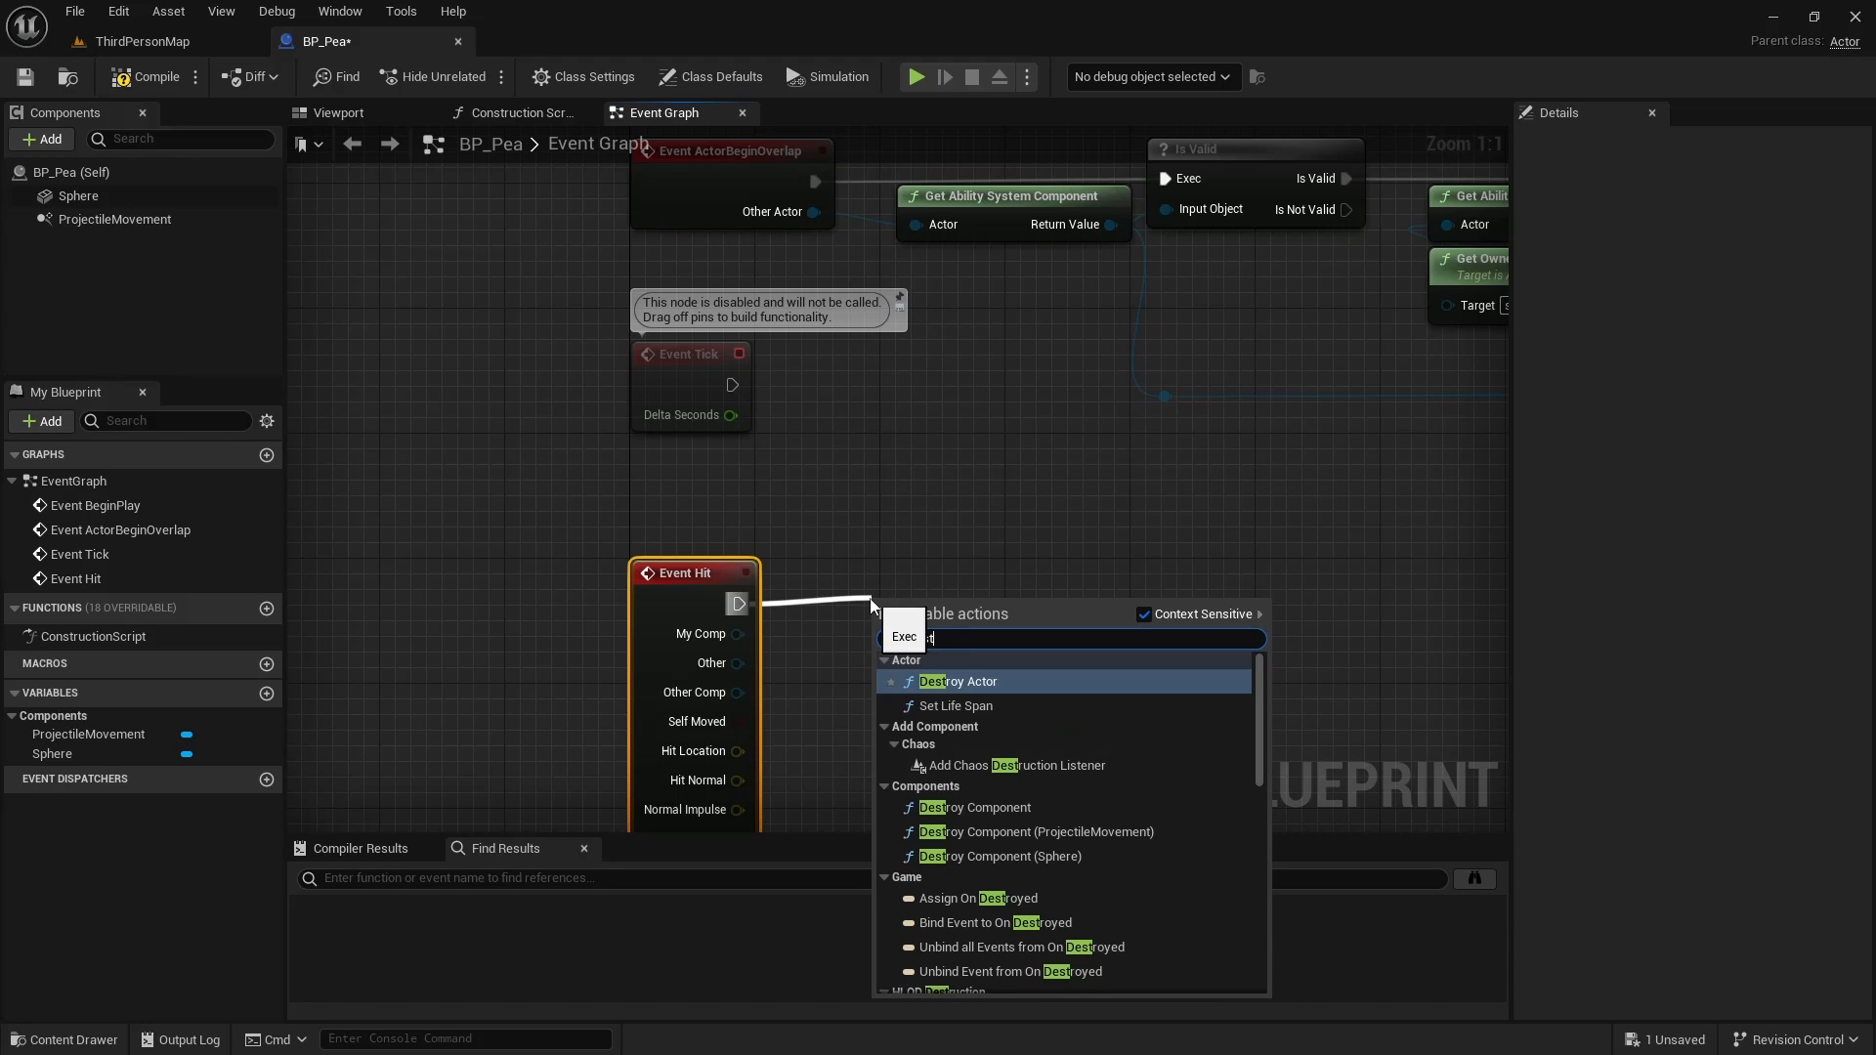
left_click(958, 680)
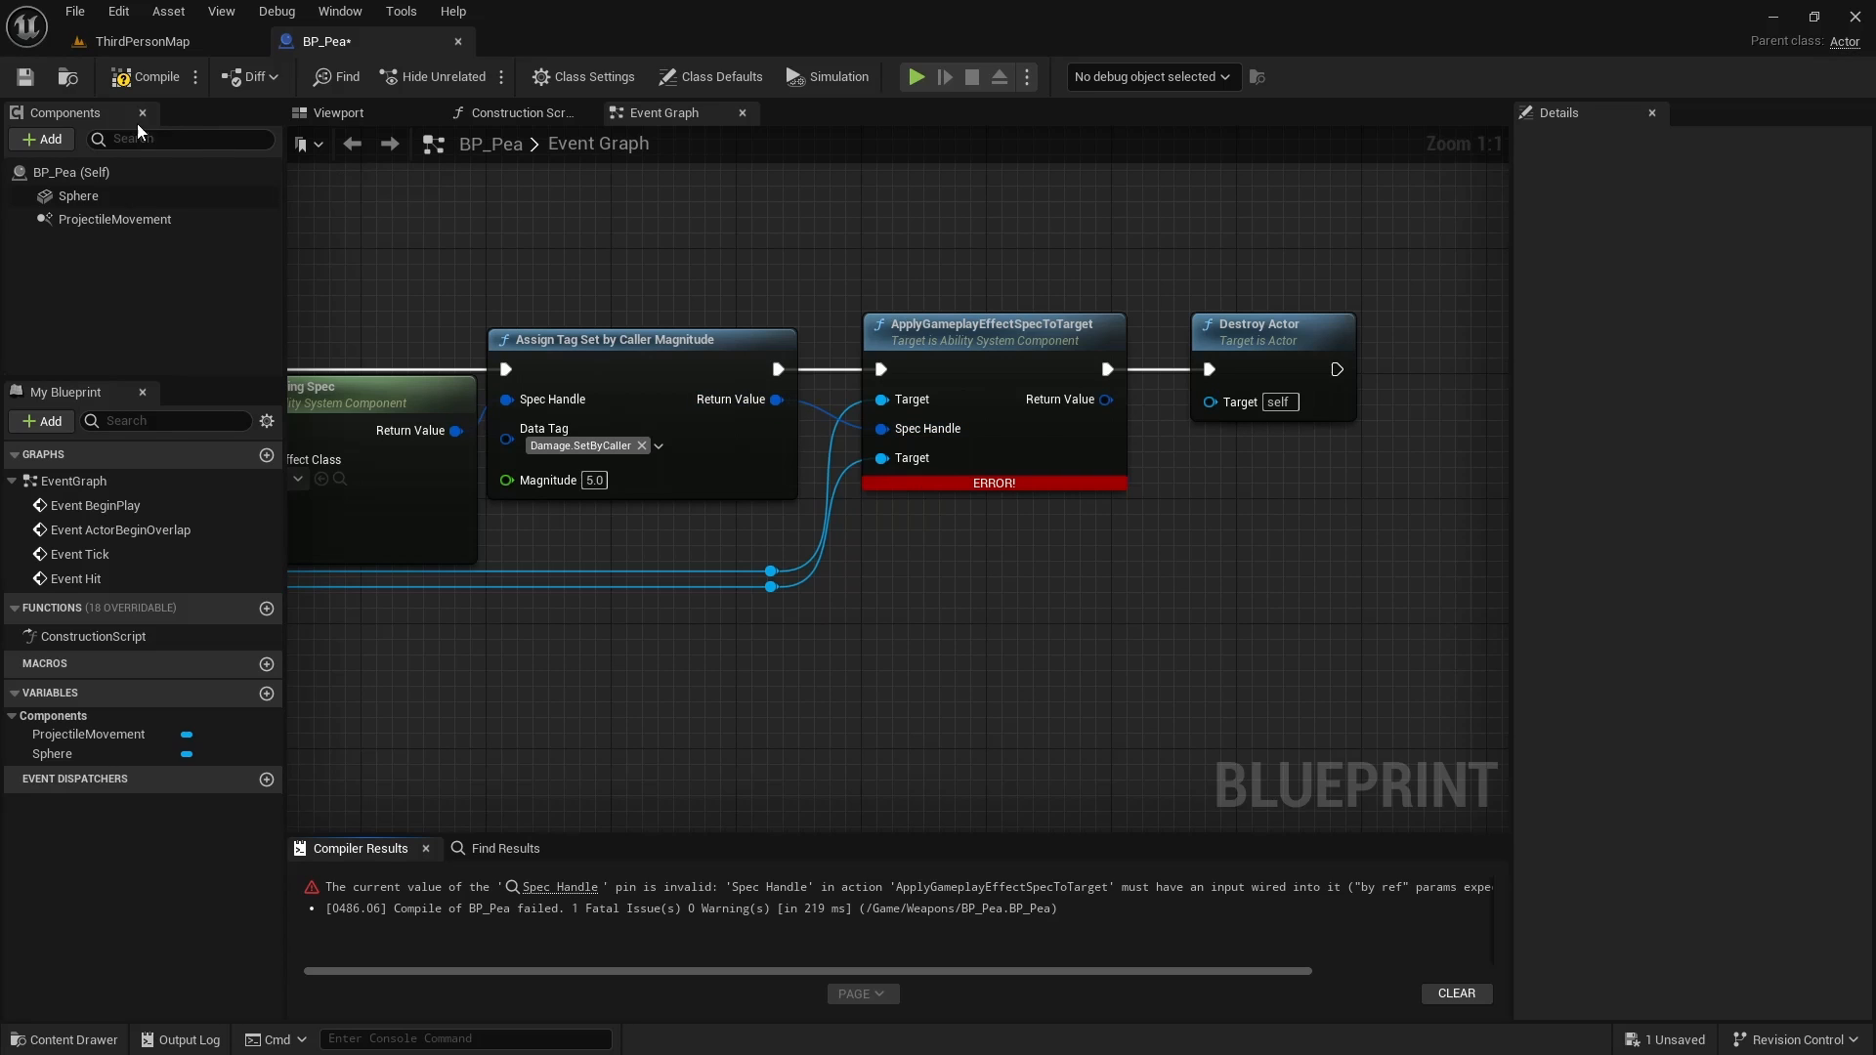
left_click(141, 41)
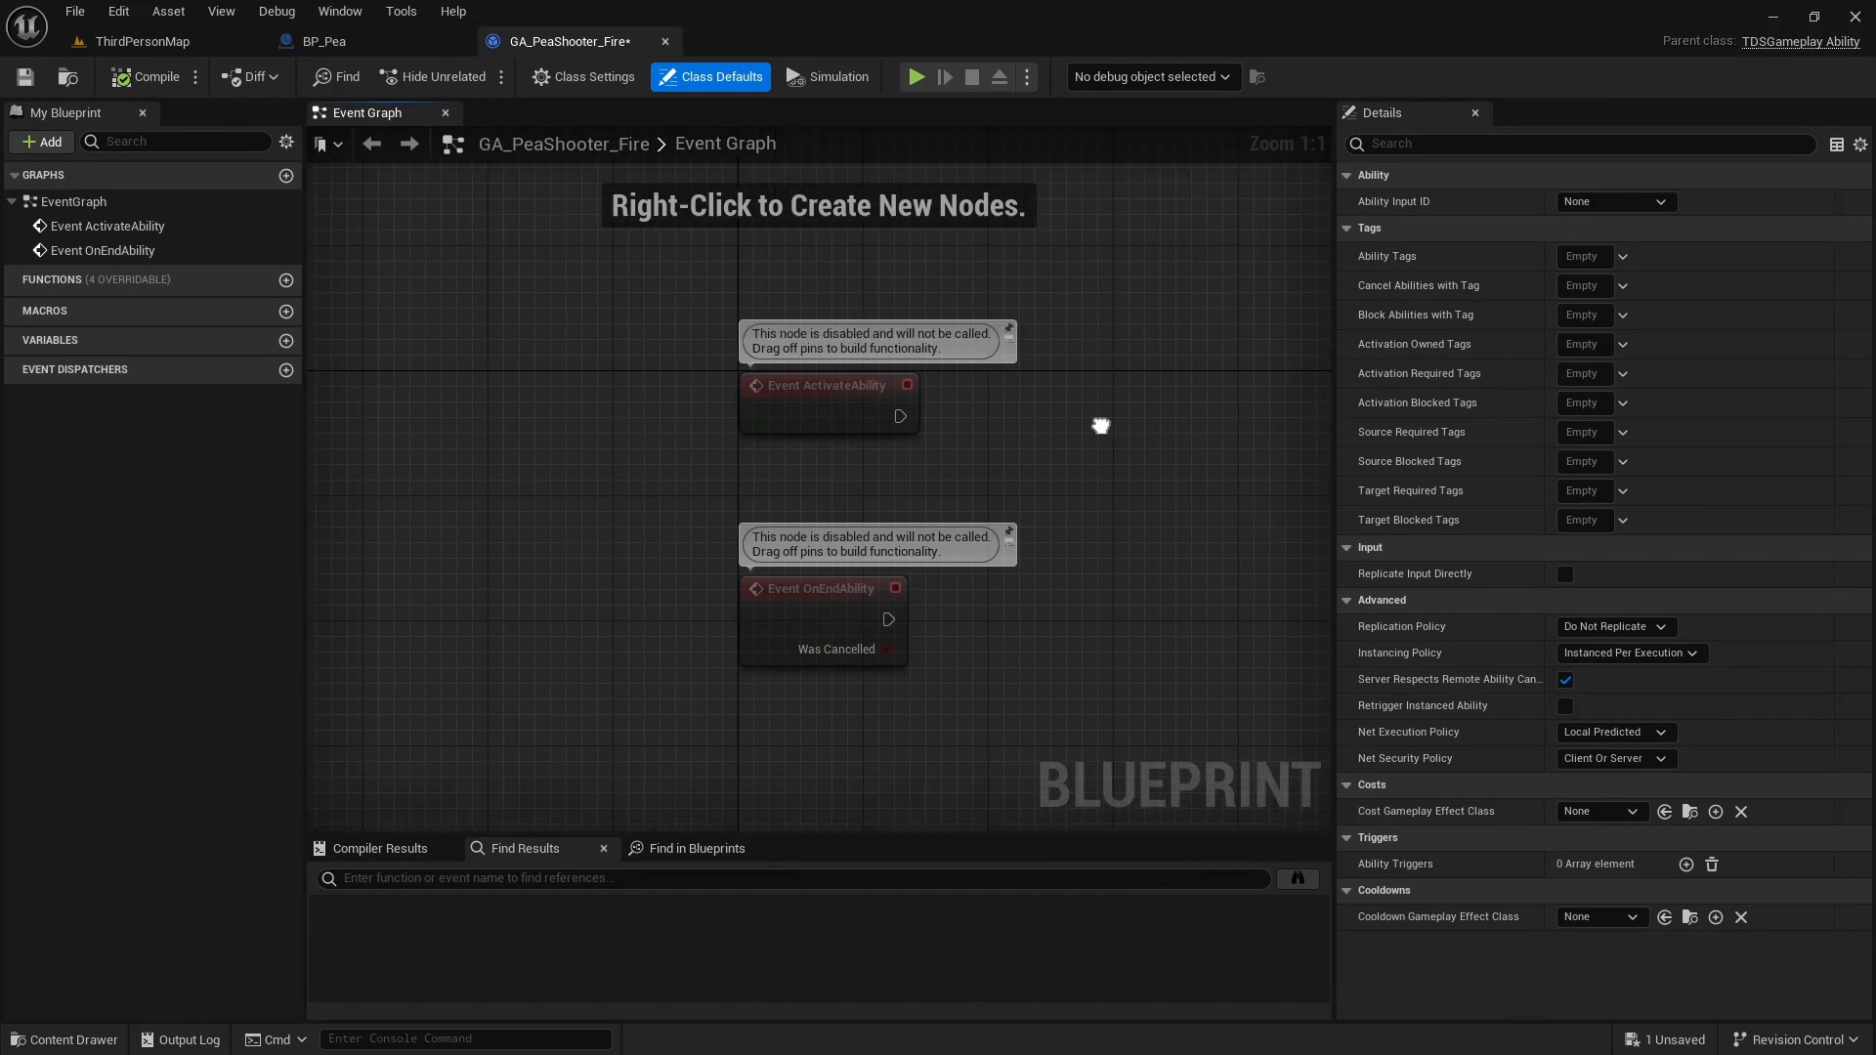
Step: Add a Cast To BP_ThirdPersonCharacter node and promote its output to a variable
type("cast to bp")
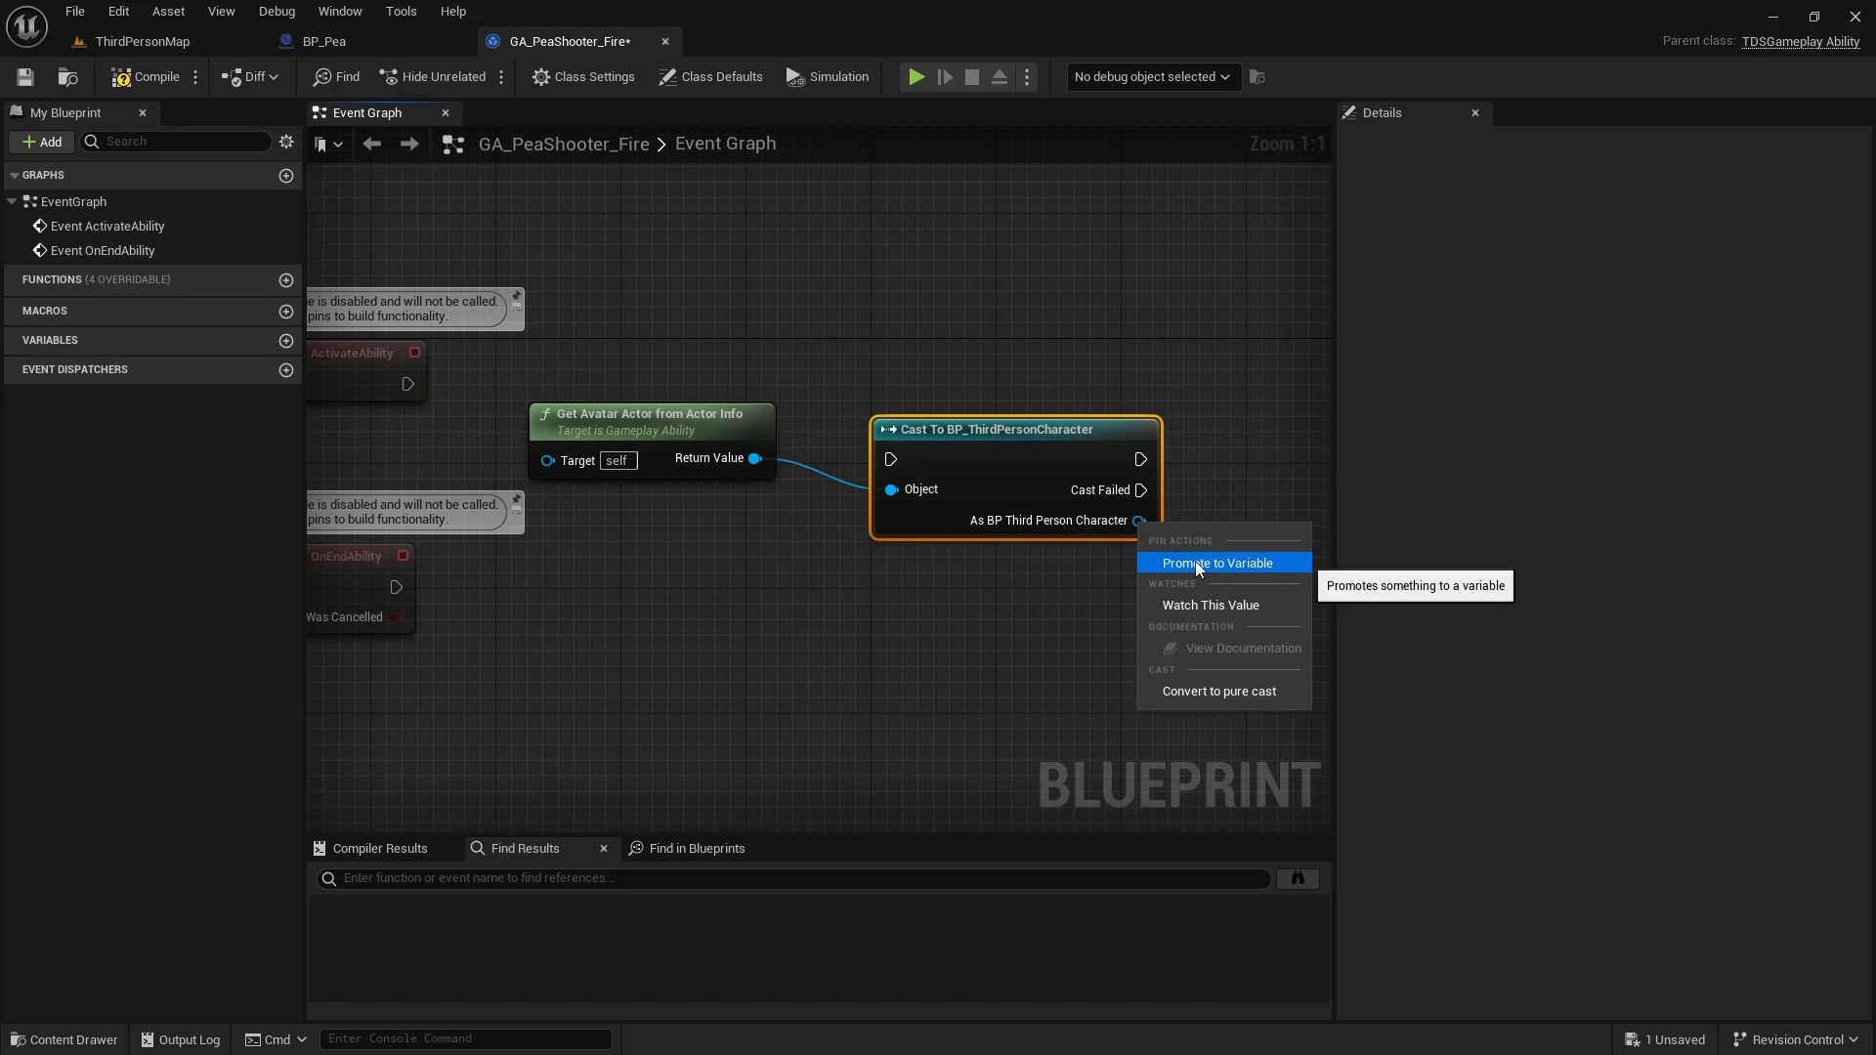
left_click(1217, 563)
type("to vect")
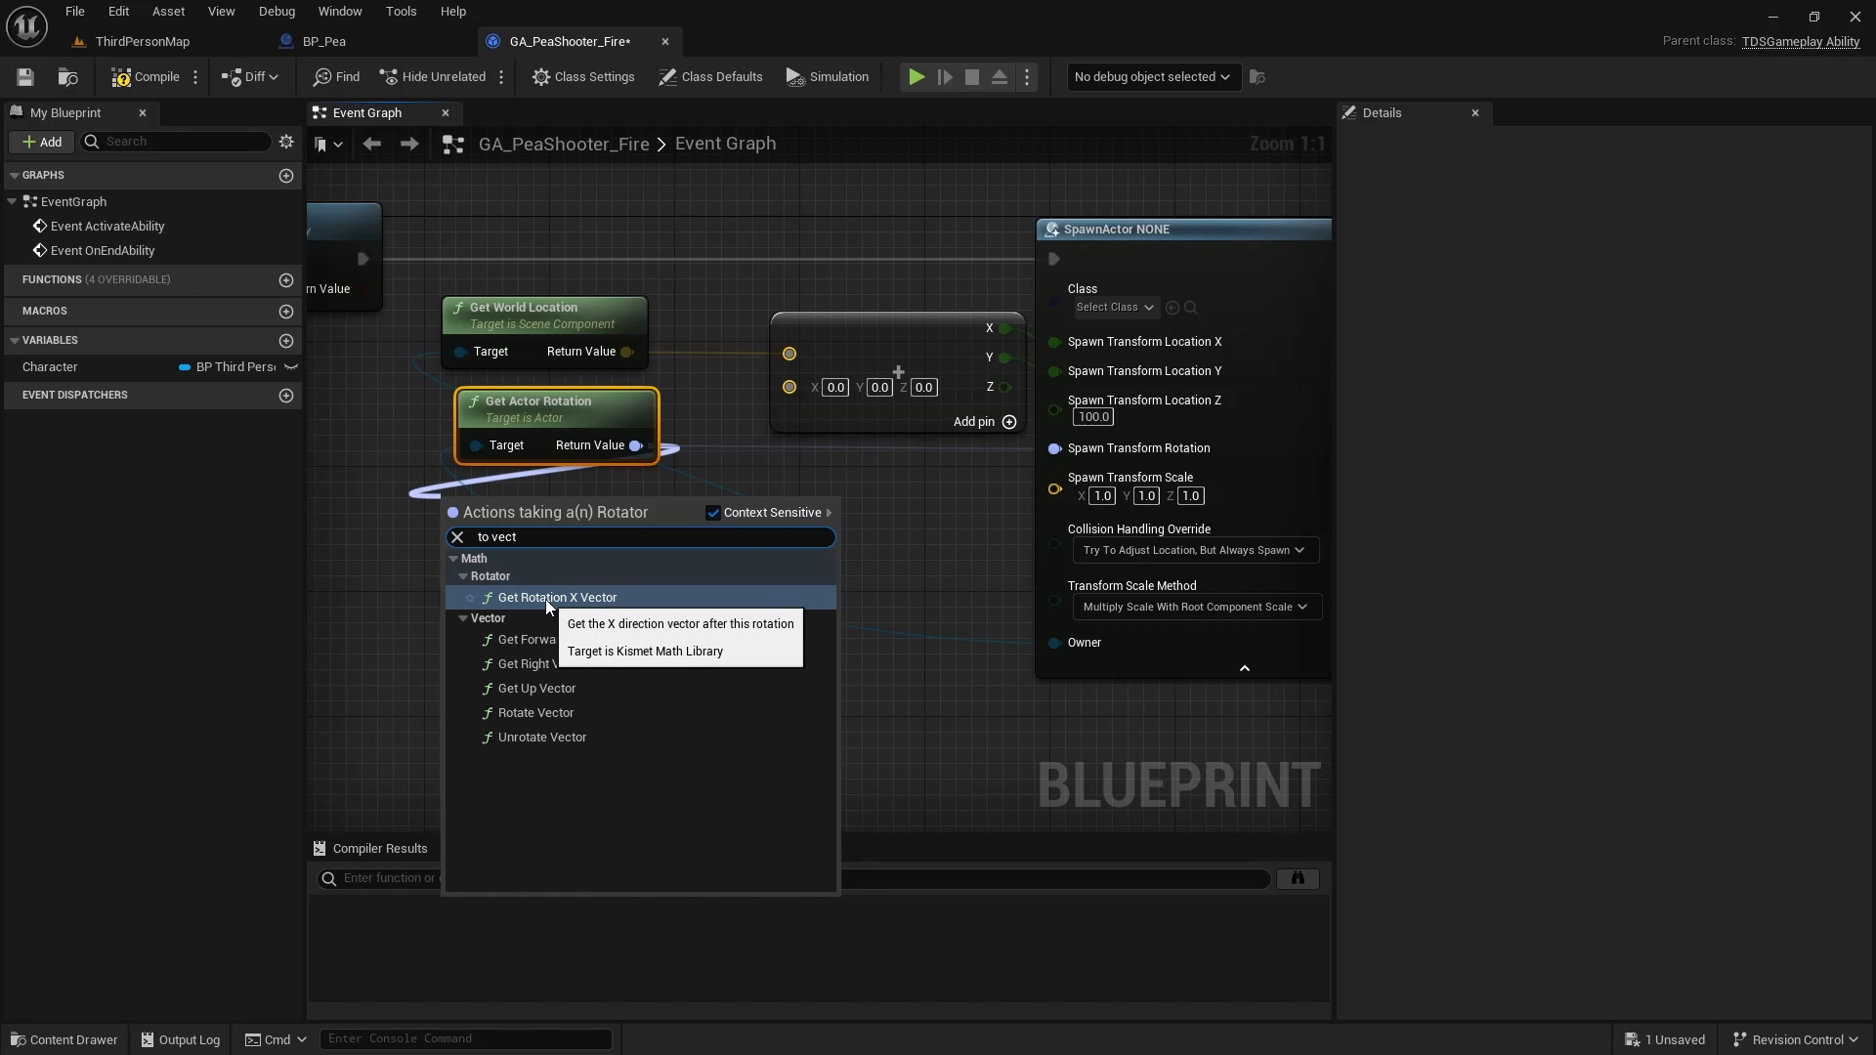
left_click(555, 598)
type("ga")
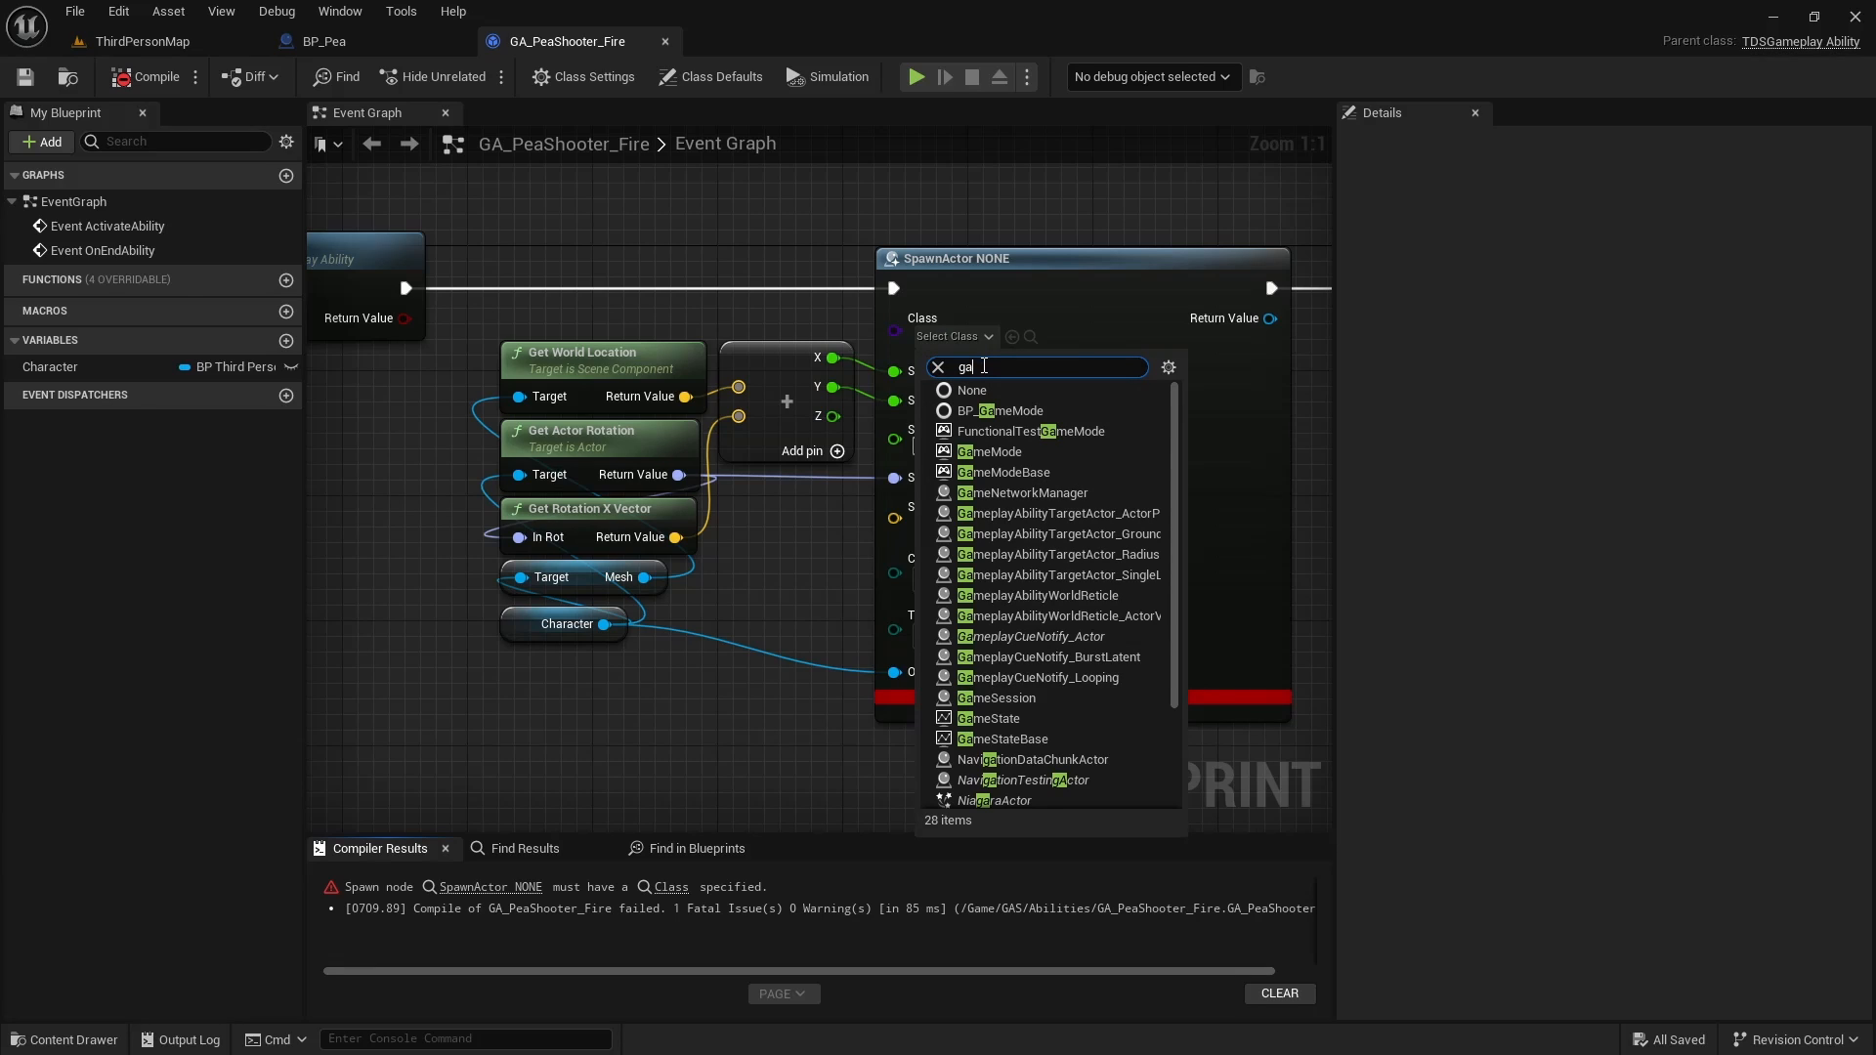
Step: Set the SpawnActor node's Class to BP_Pea
type("bp")
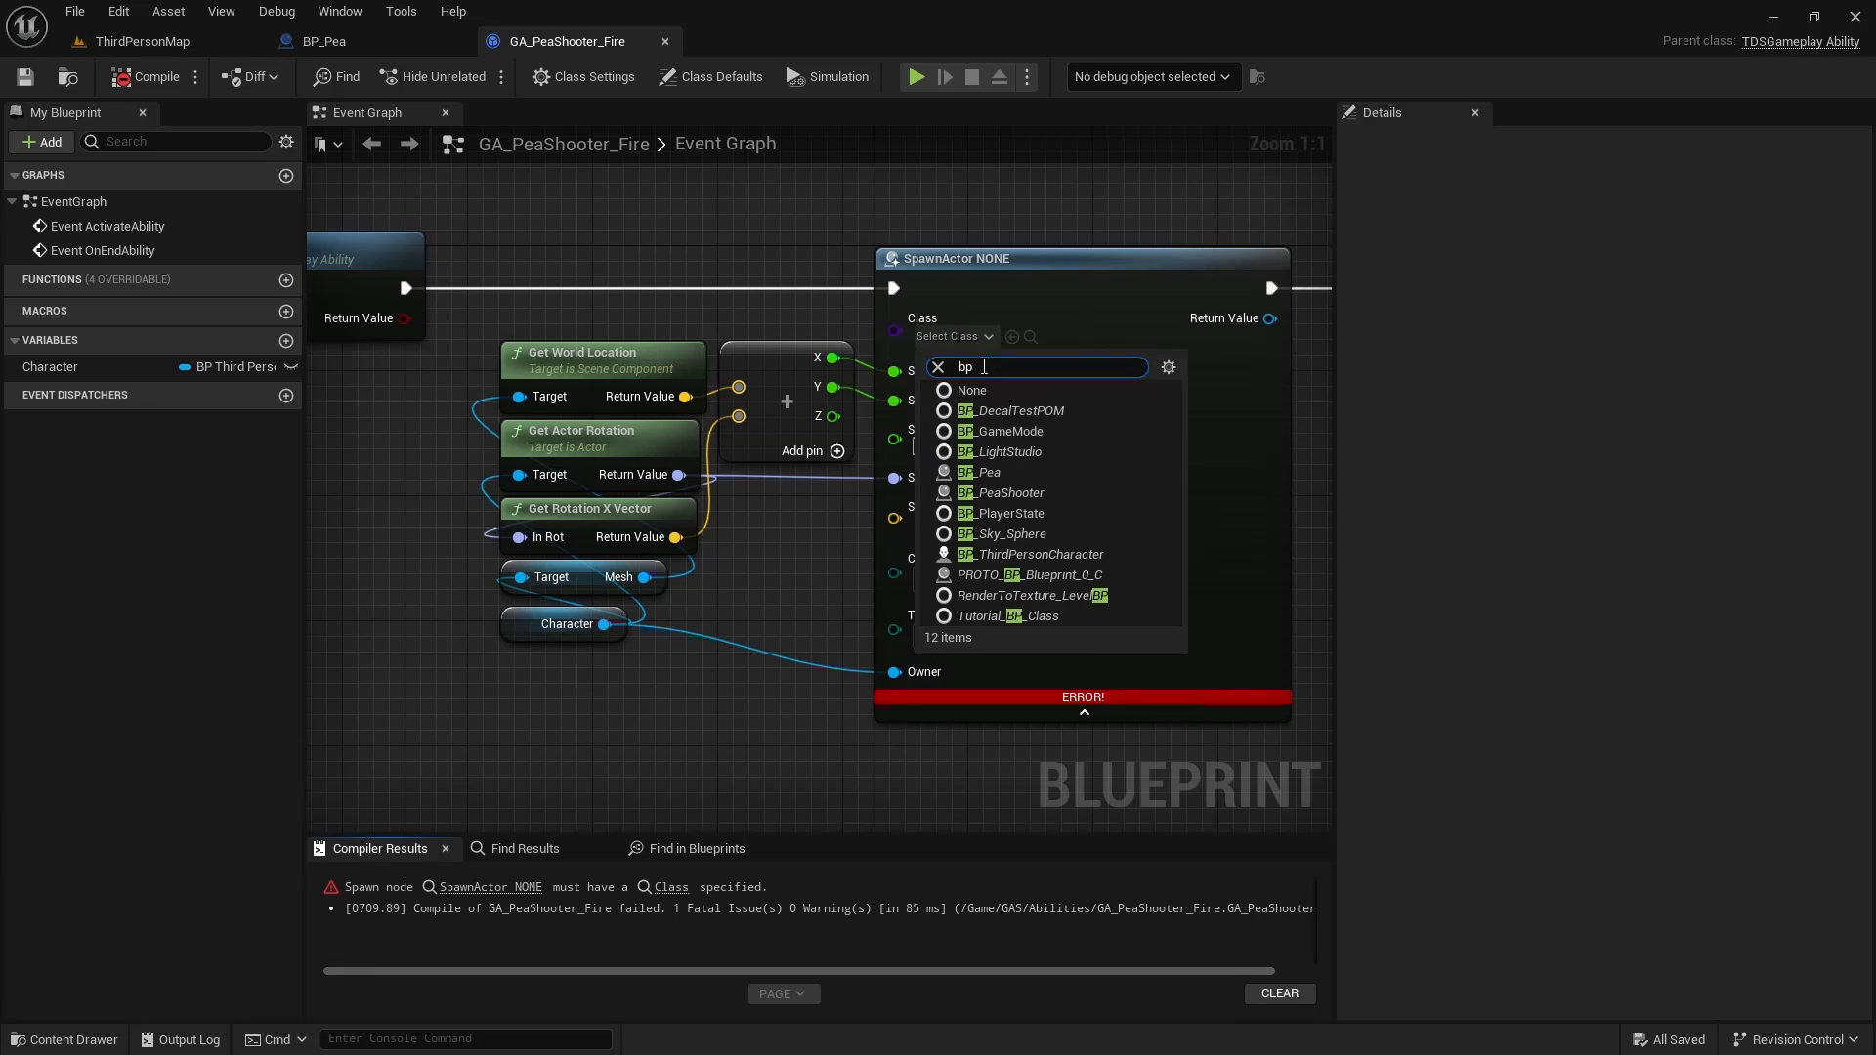
left_click(785, 41)
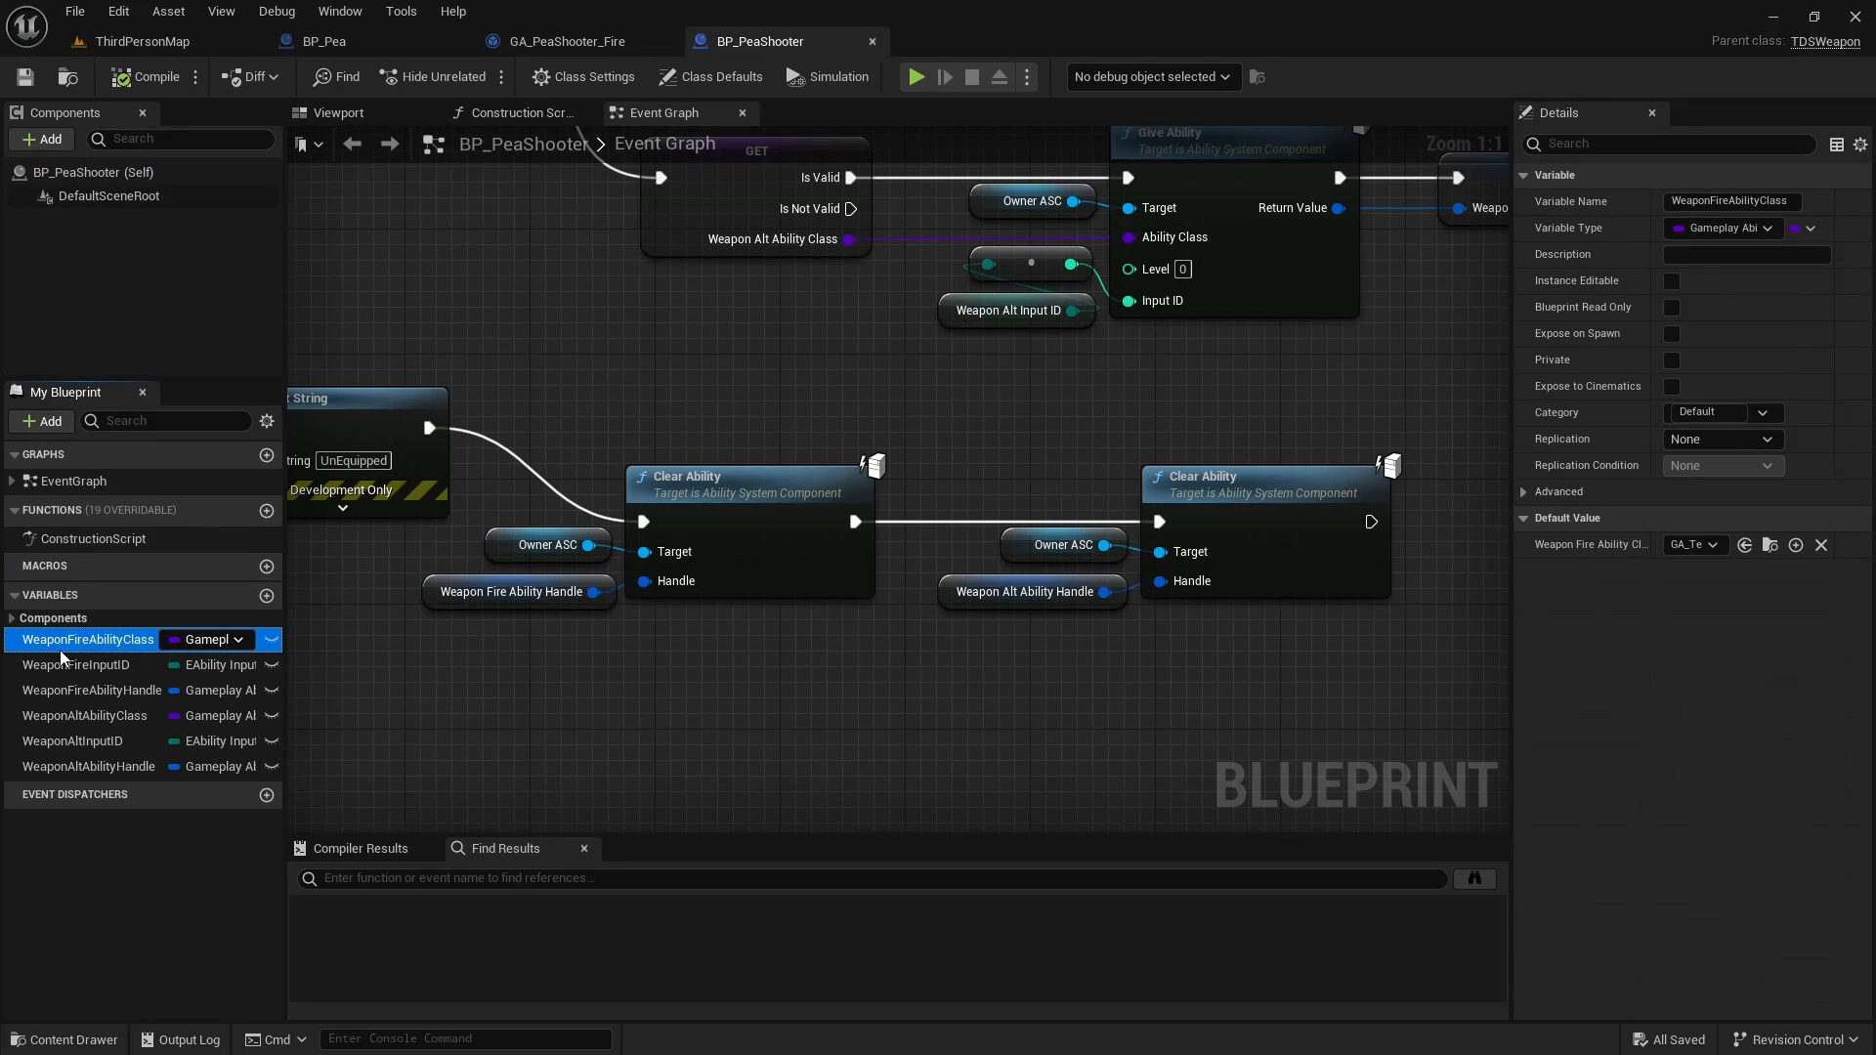
Step: Inspect the WeaponFireAbilityClass default value in BP_PeaShooter's Details
left_click(1690, 545)
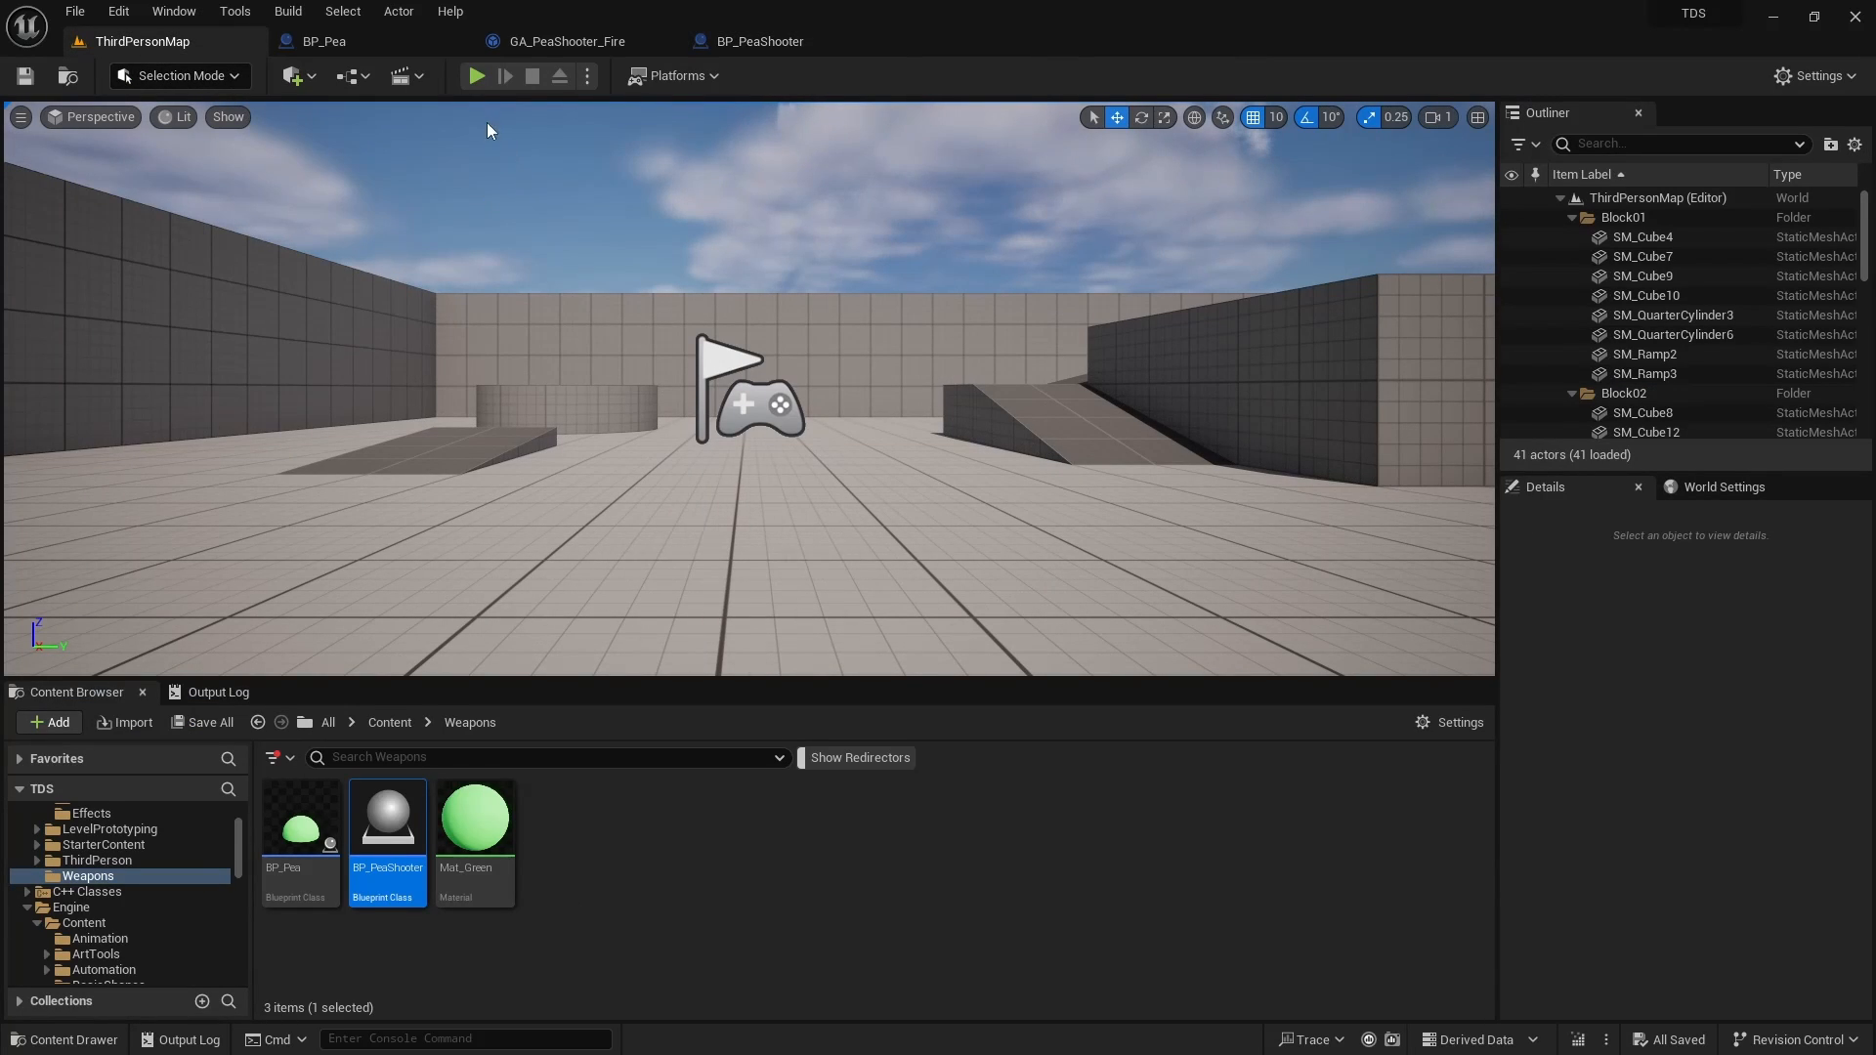
Step: Run a play test of ThirdPersonMap firing peas at the cubes, then stop it
left_click(477, 76)
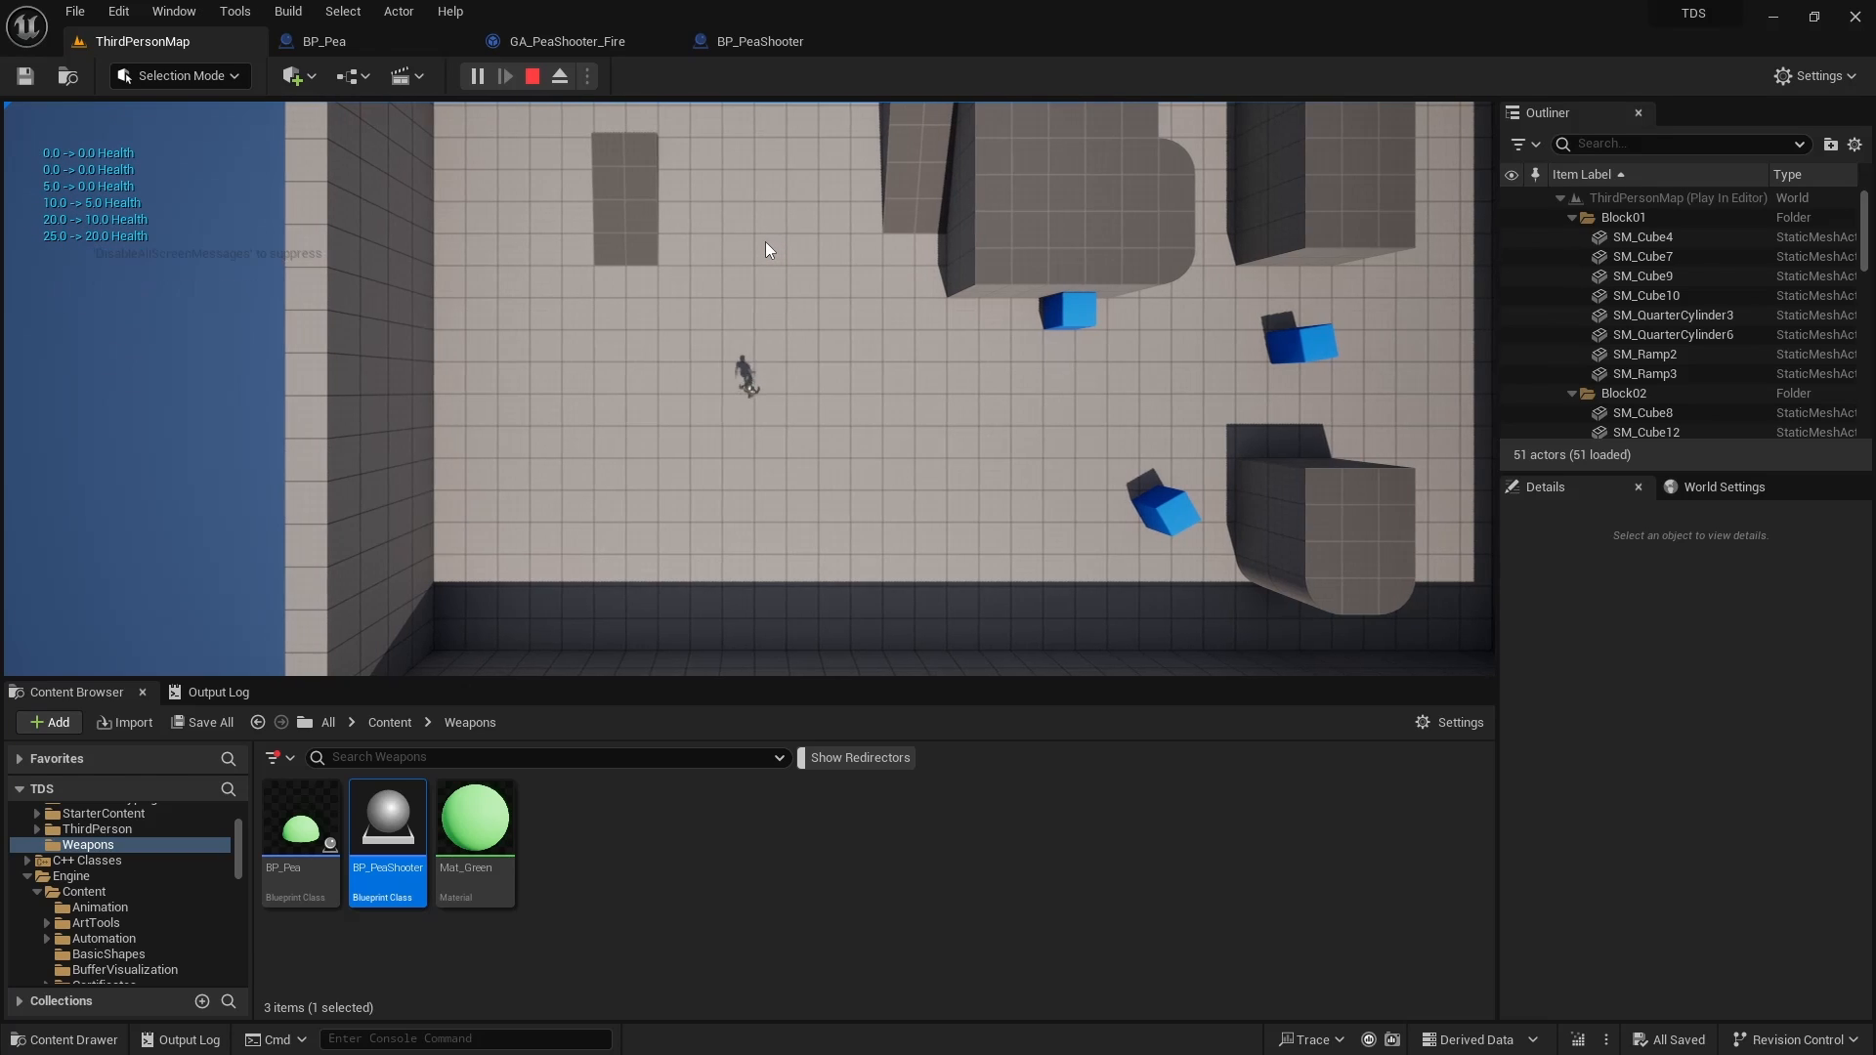
left_click(529, 76)
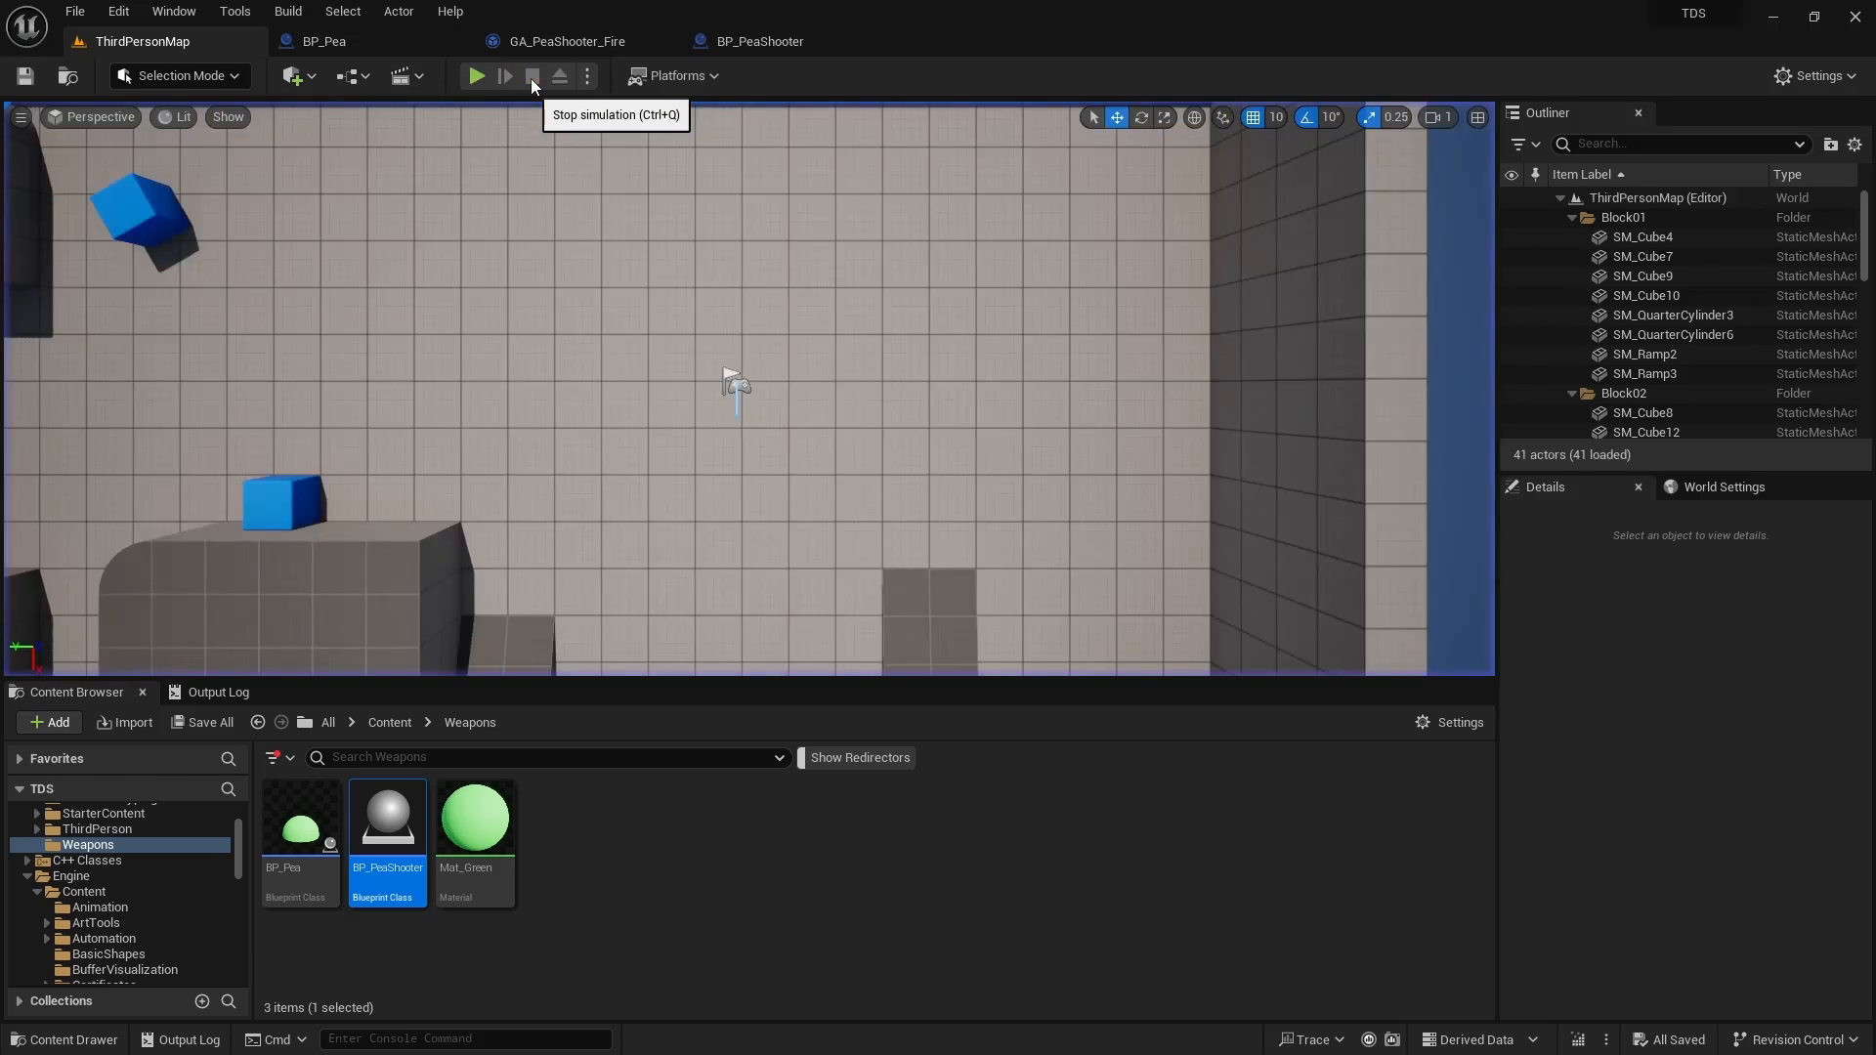
left_click(94, 828)
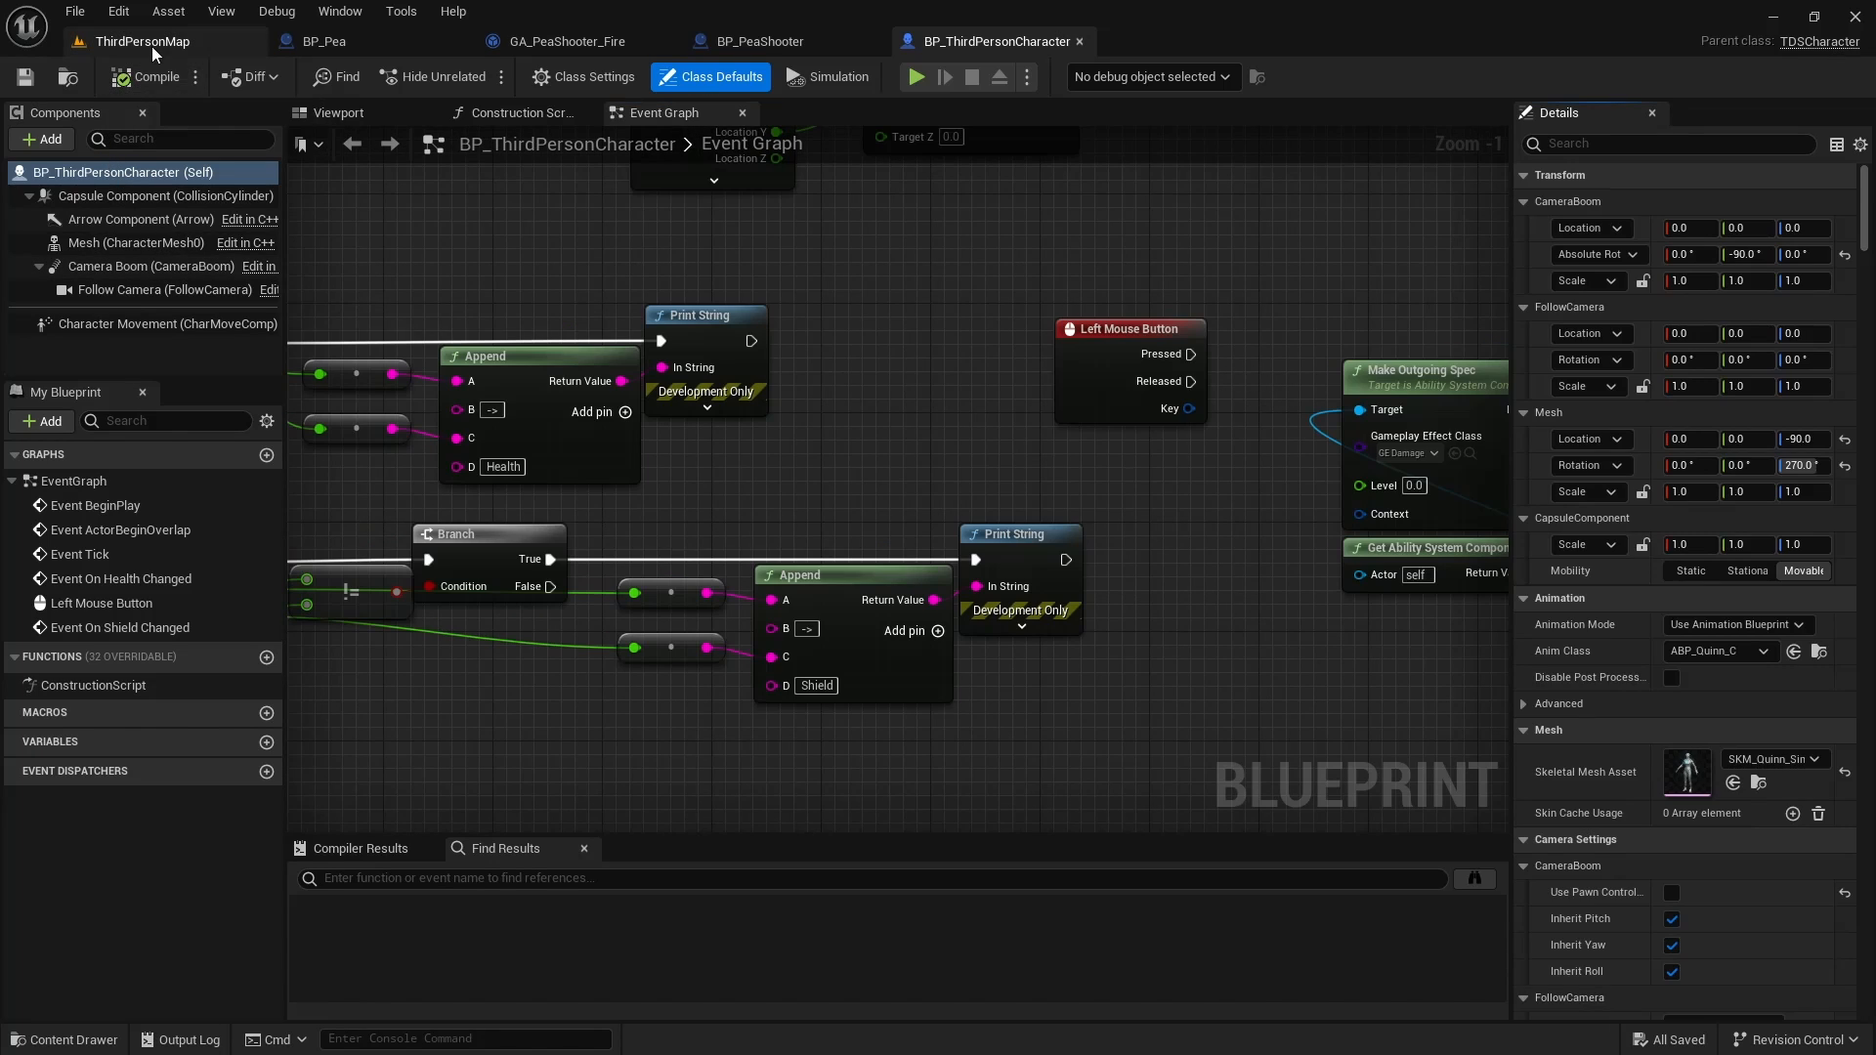
Step: Return to ThirdPersonMap and fire a pea in a new play test
left_click(917, 76)
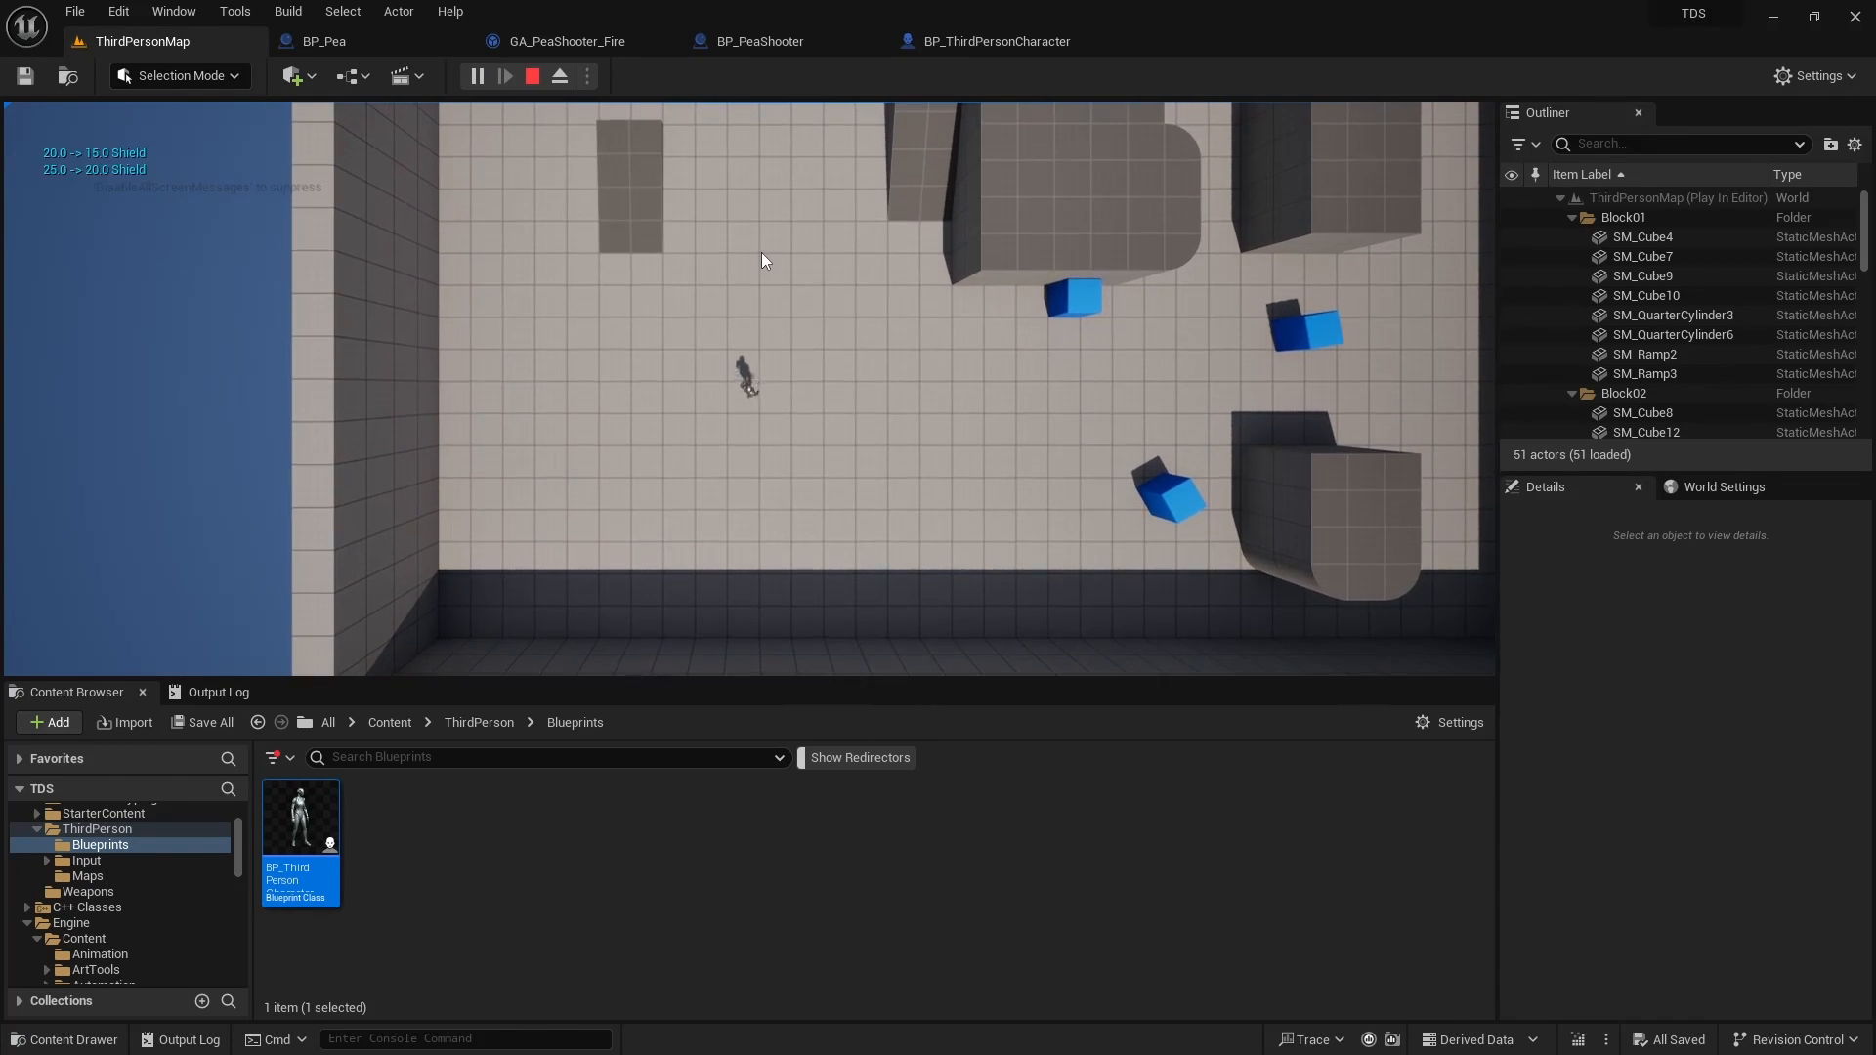
left_click(531, 76)
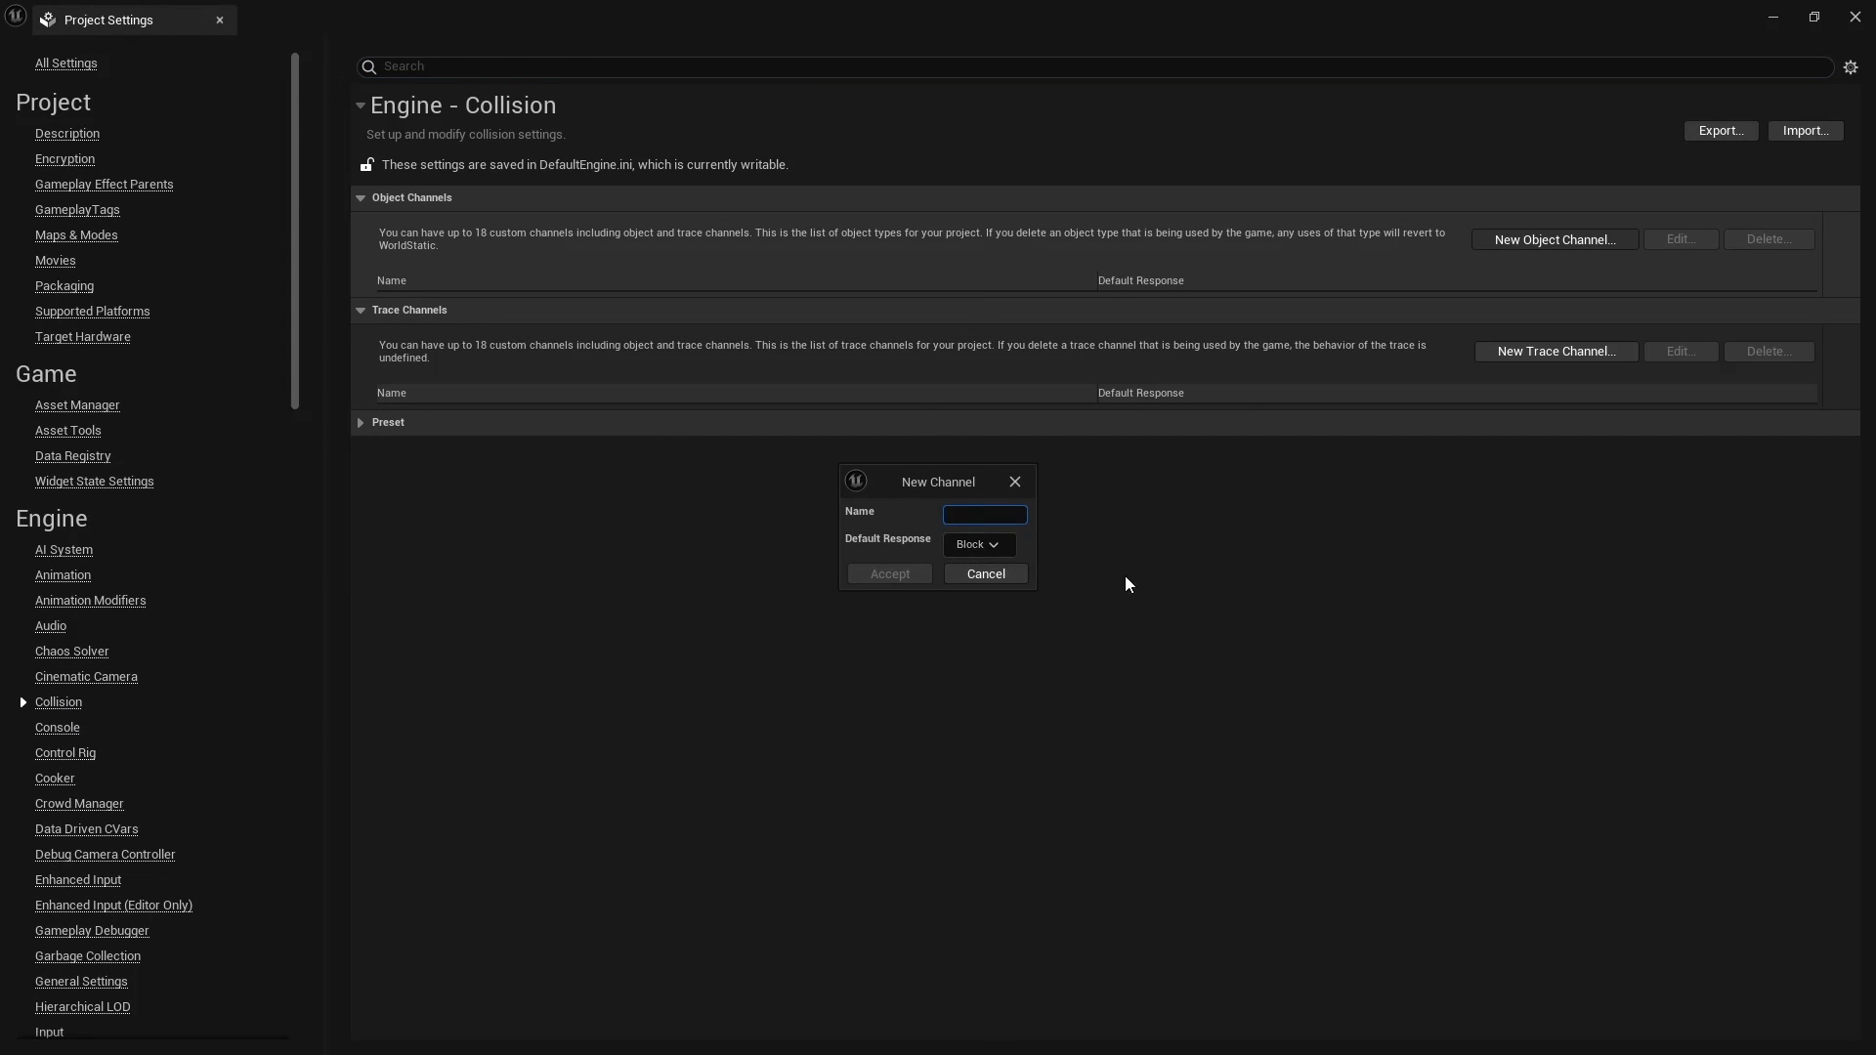
Step: Name the new object channel 'Attack' with Default Response Block
type("Attack")
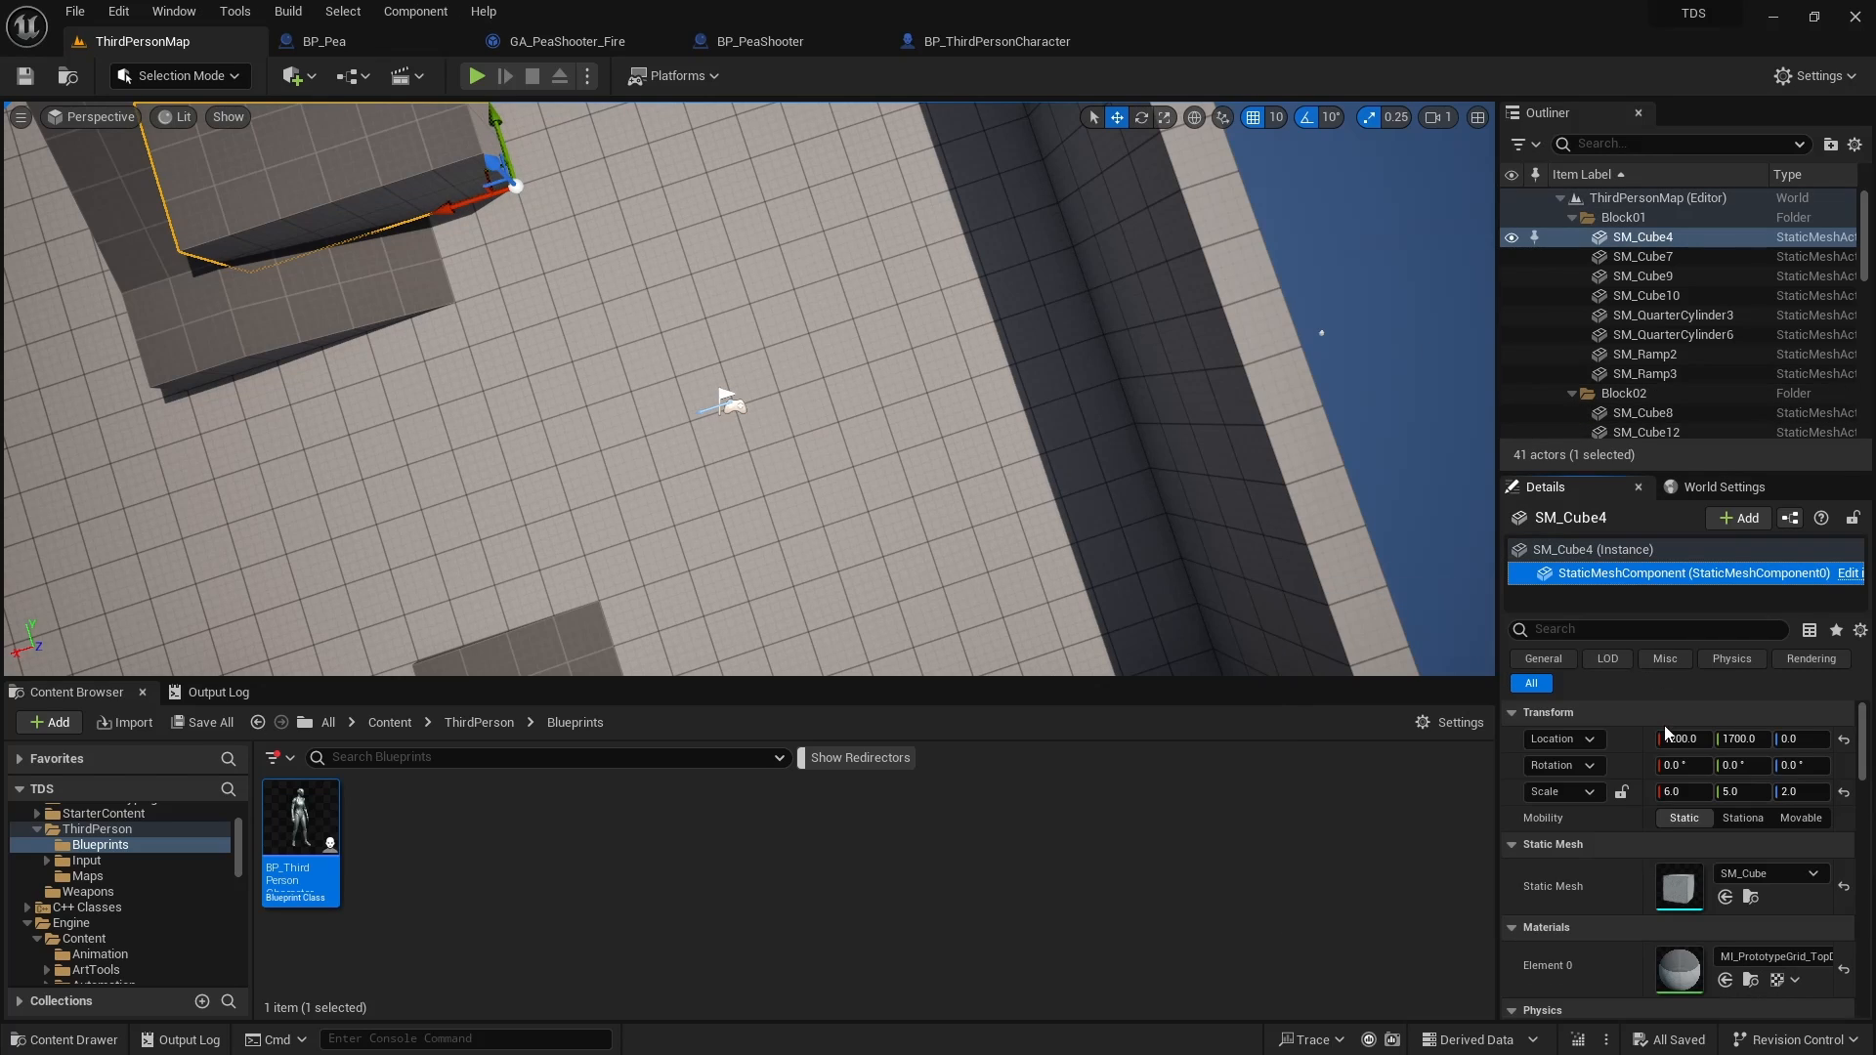
scroll("down", 3)
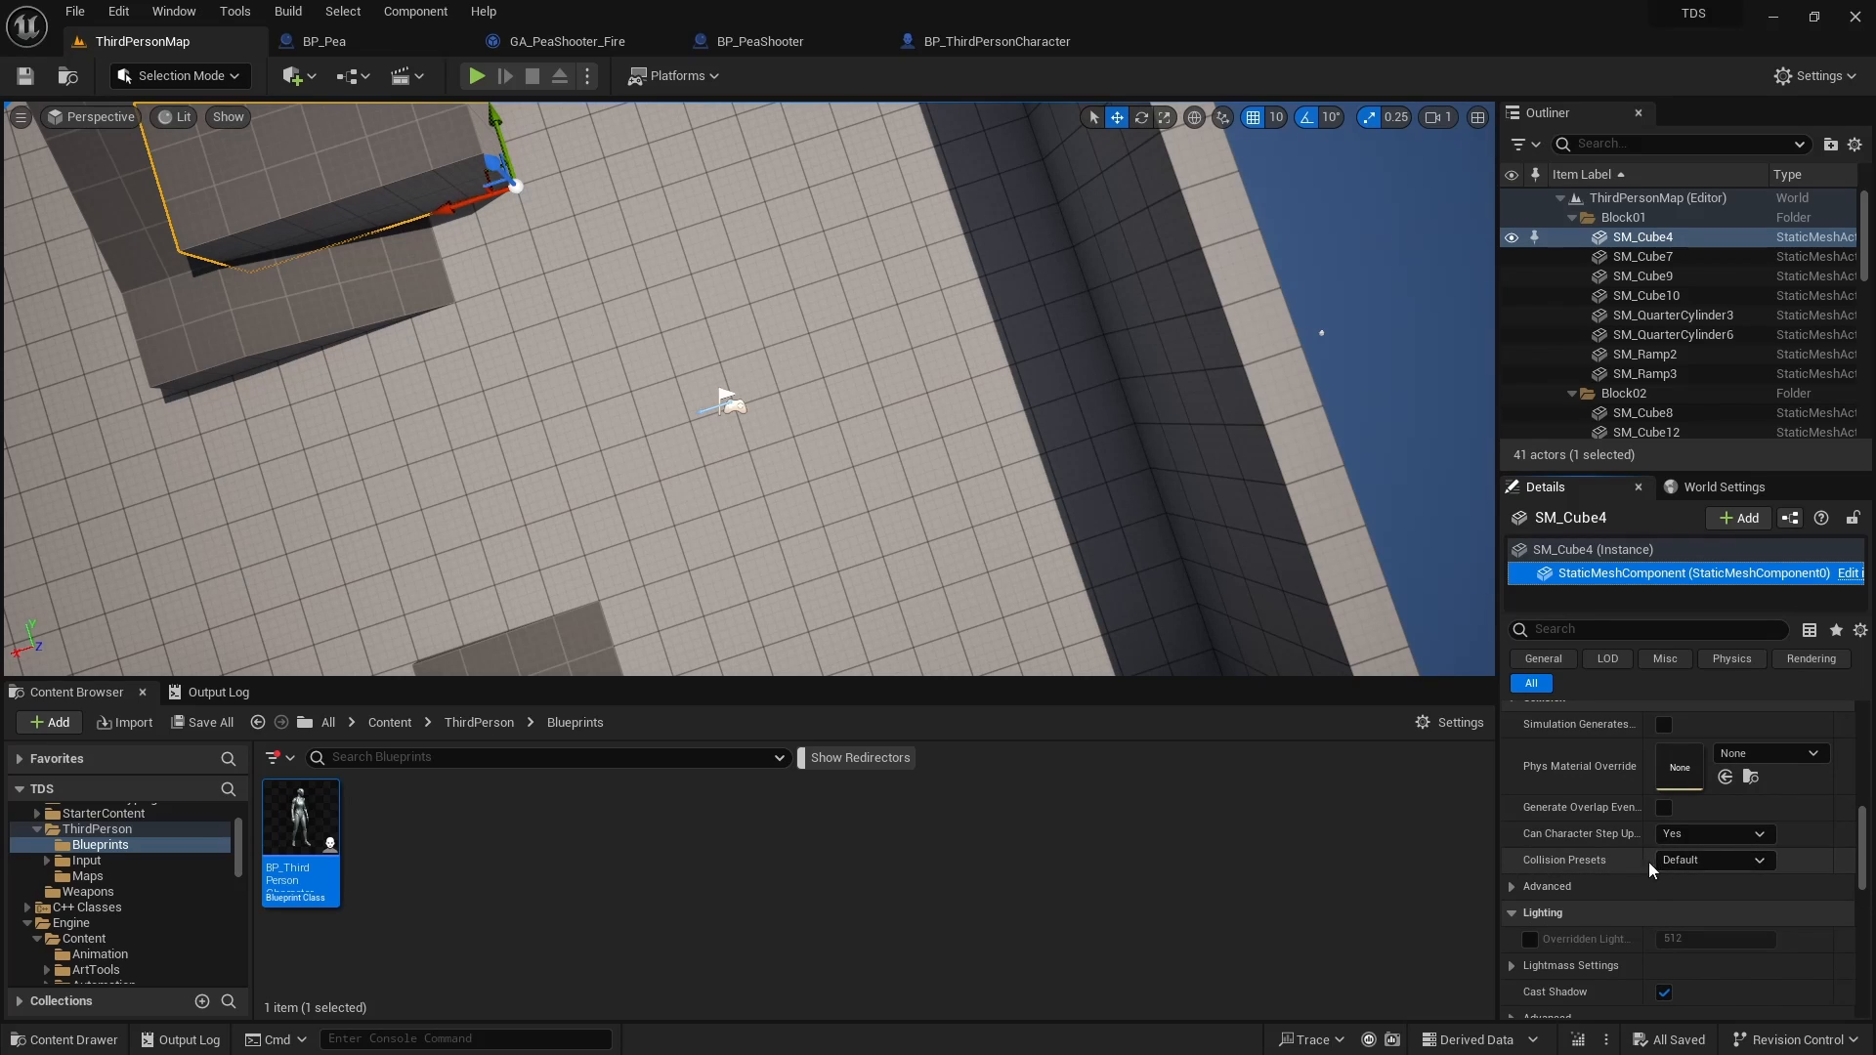
mouse_move(1528, 850)
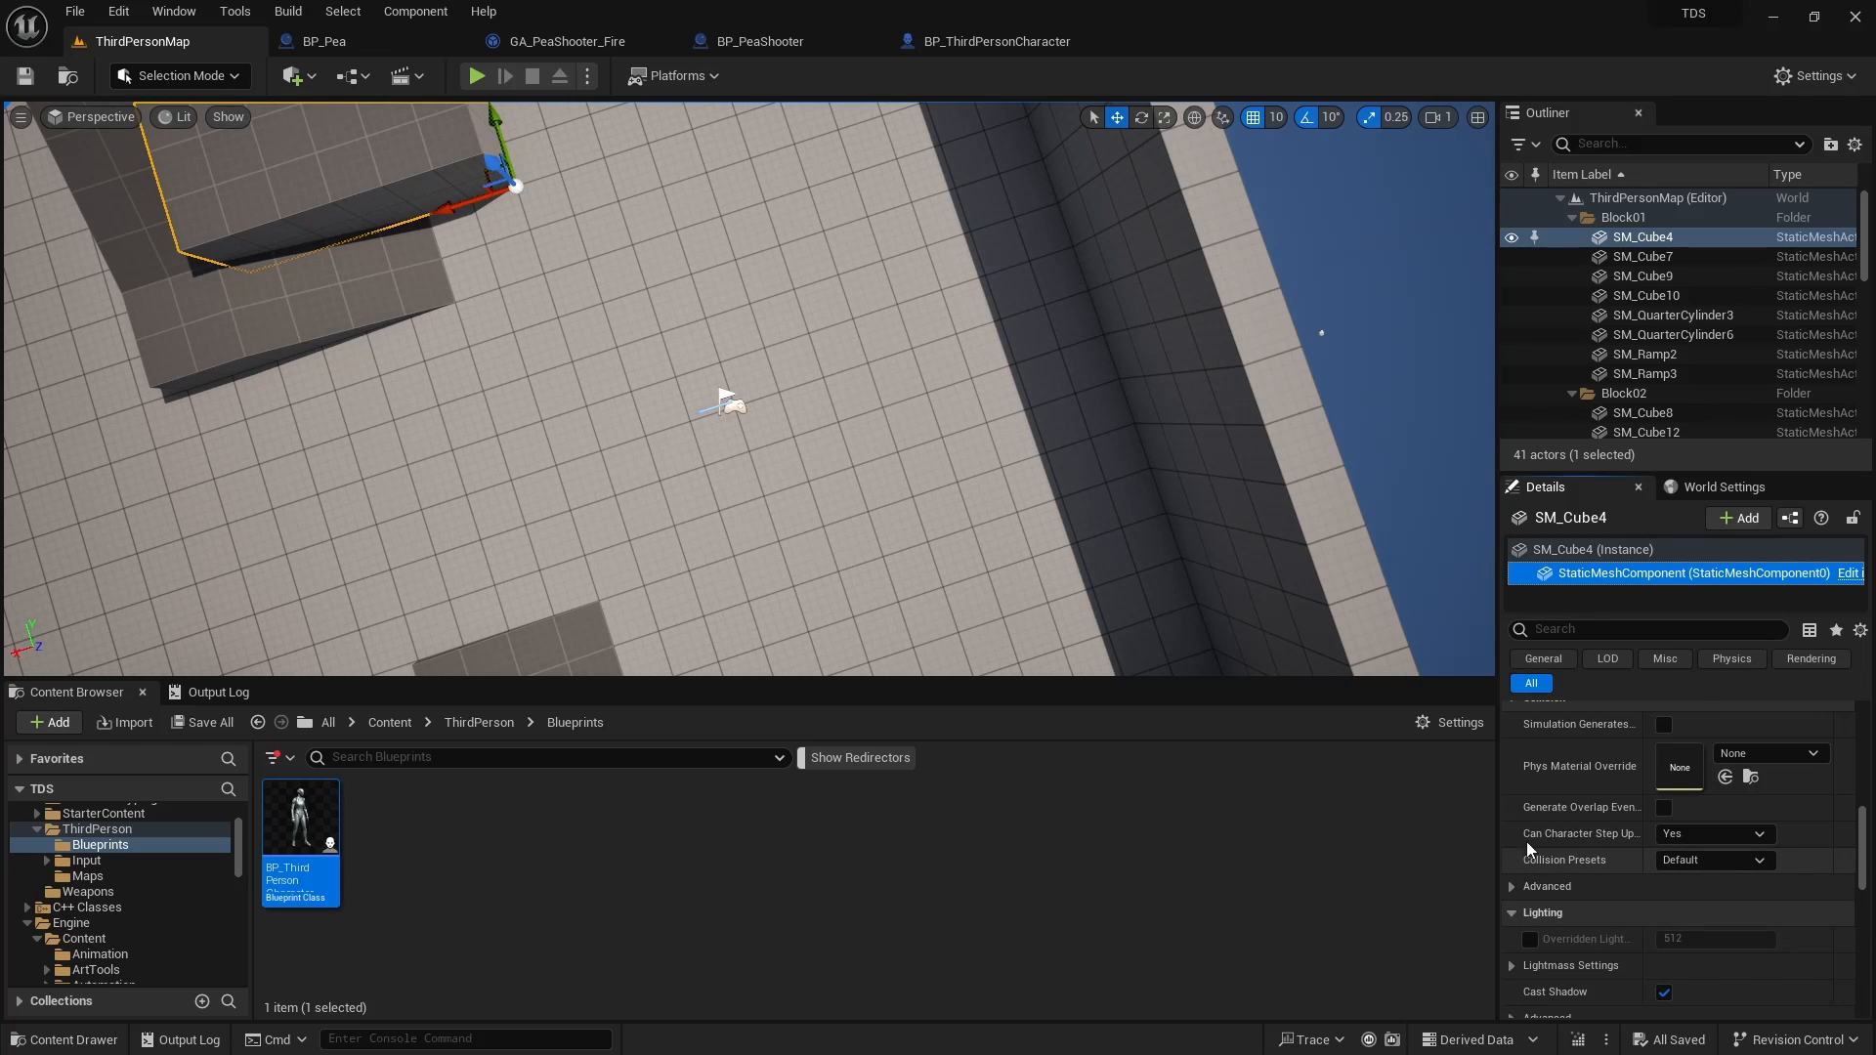
left_click(1643, 363)
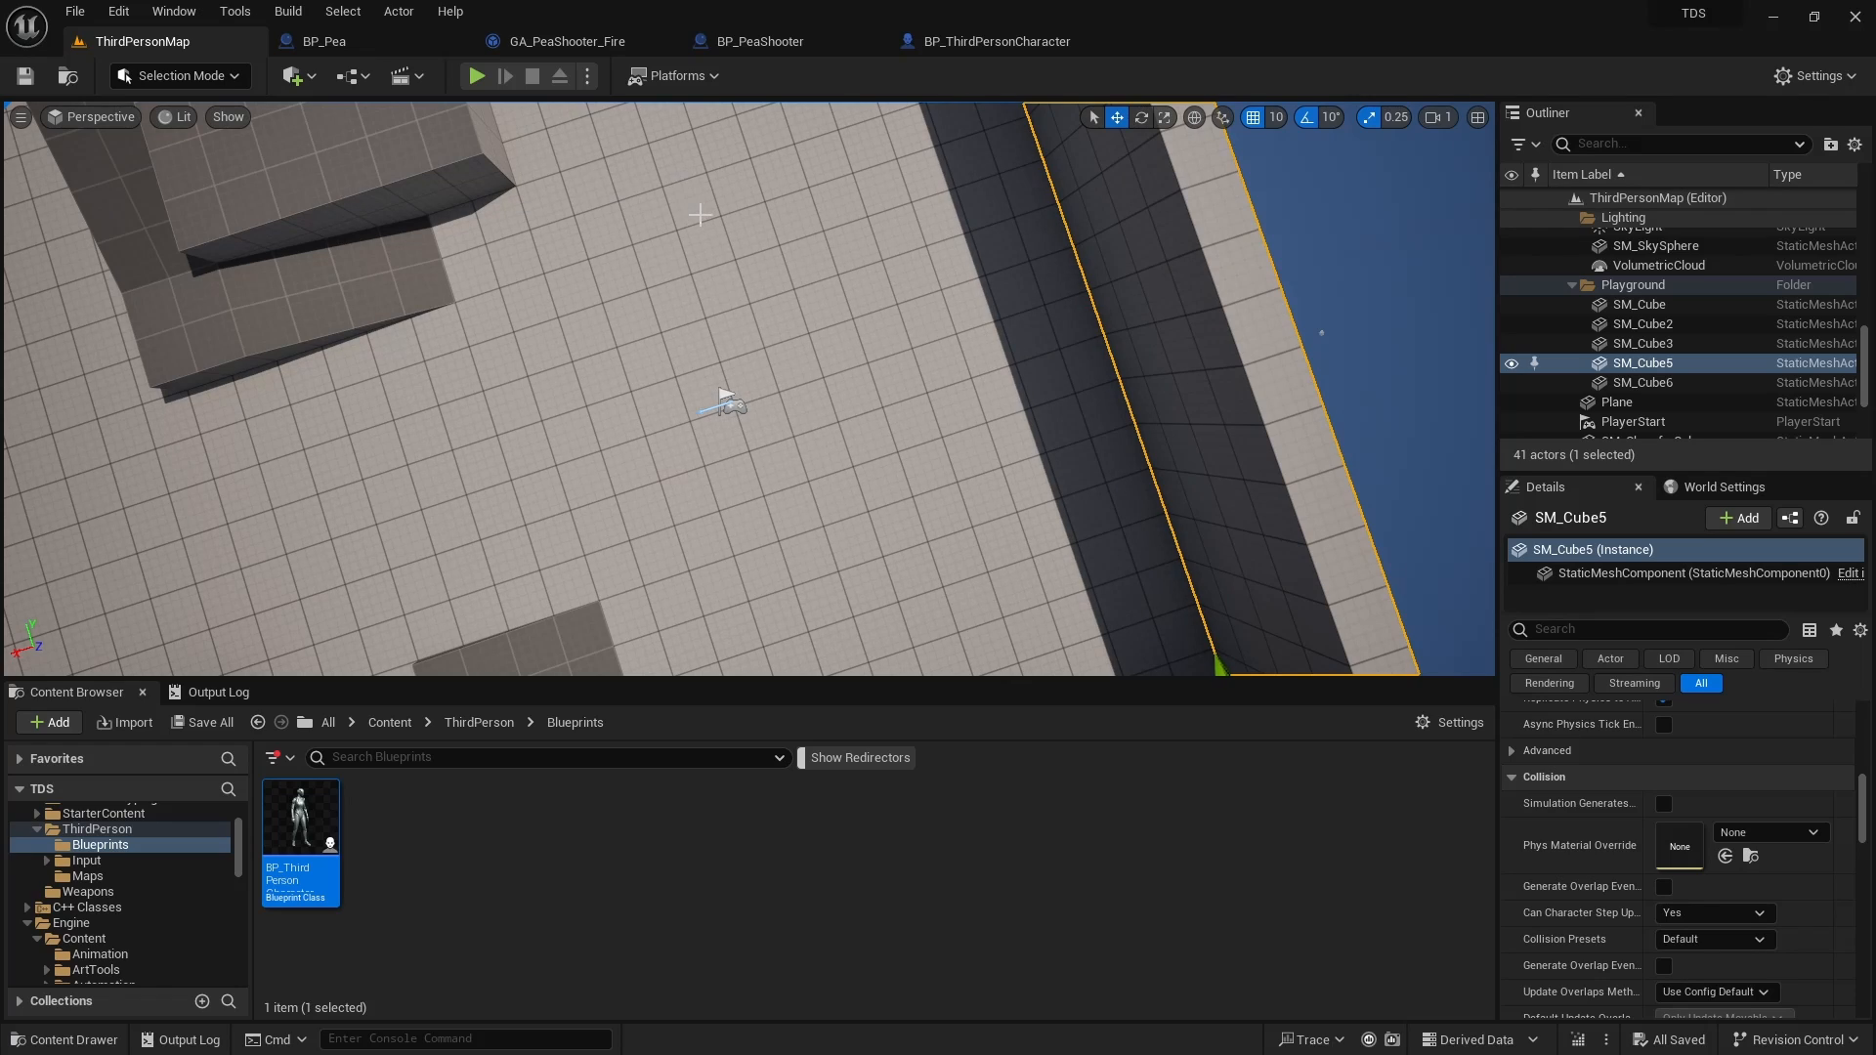
left_click(322, 41)
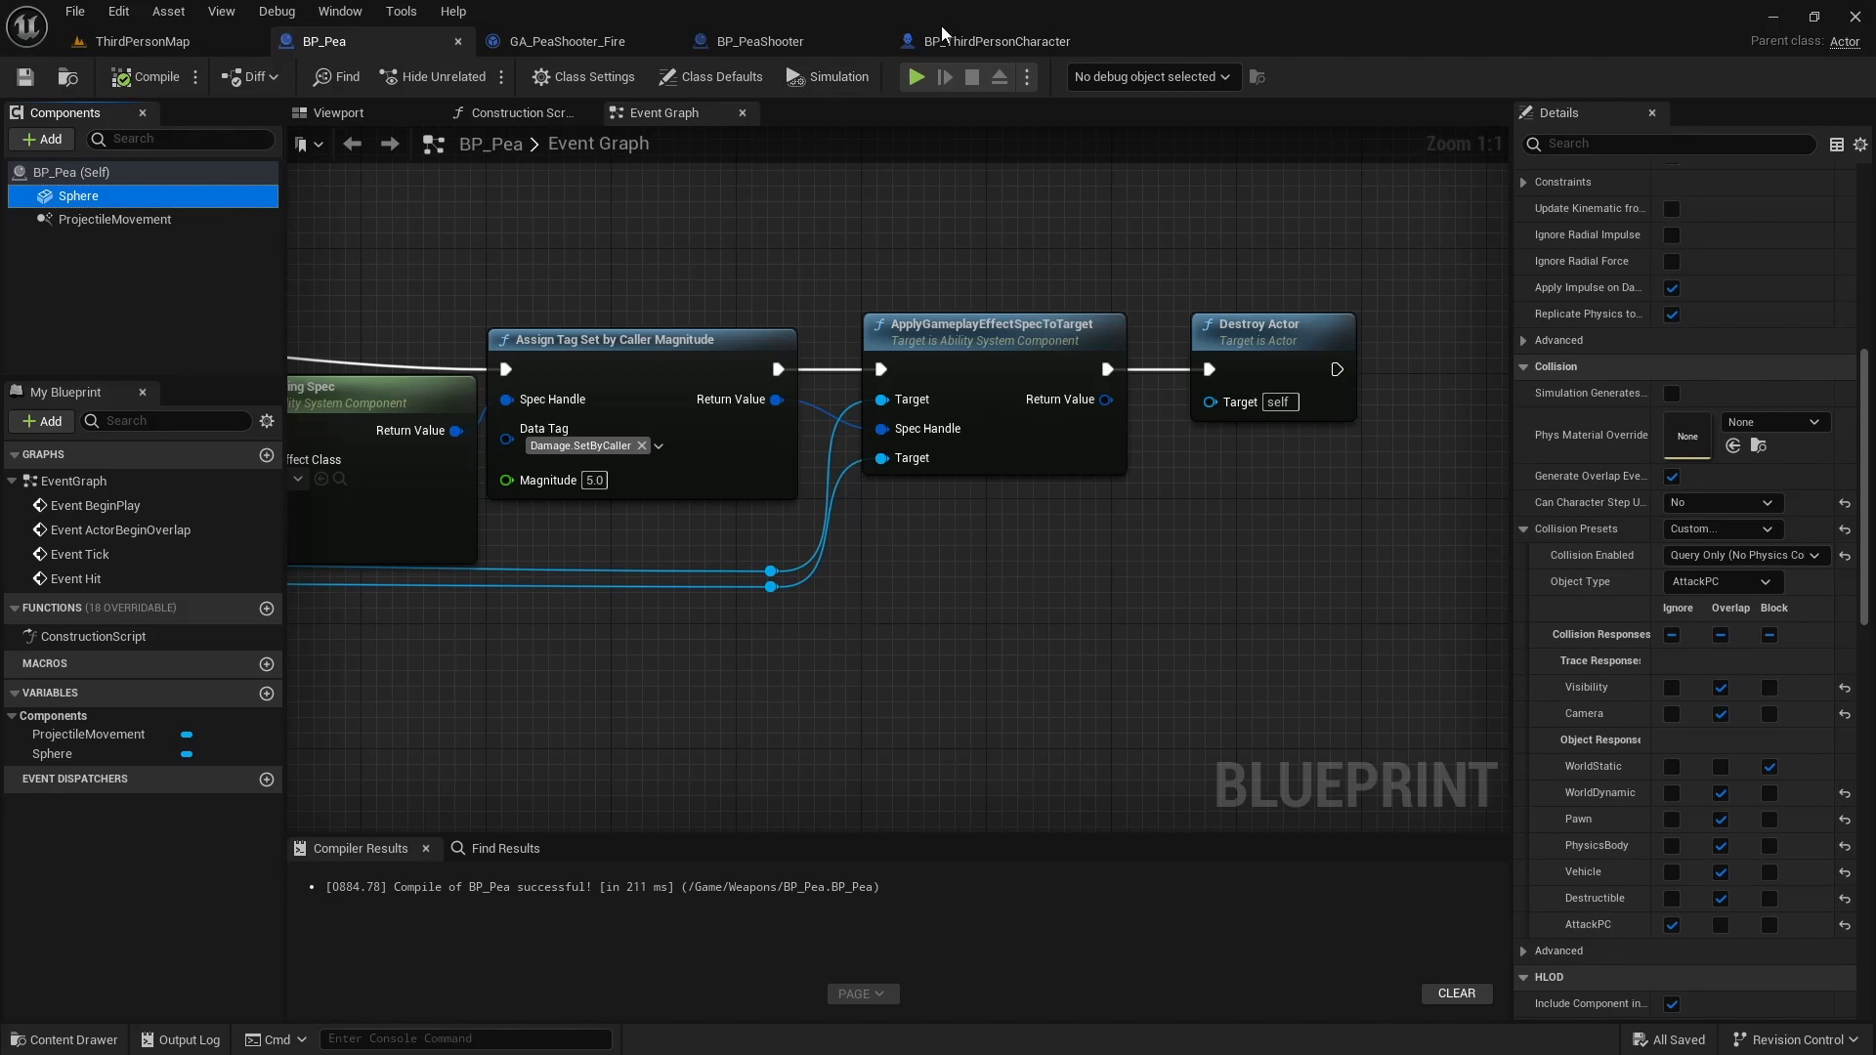
Step: Review BP_ThirdPersonCharacter's capsule and mesh Collision Presets, then play ThirdPersonMap
left_click(995, 41)
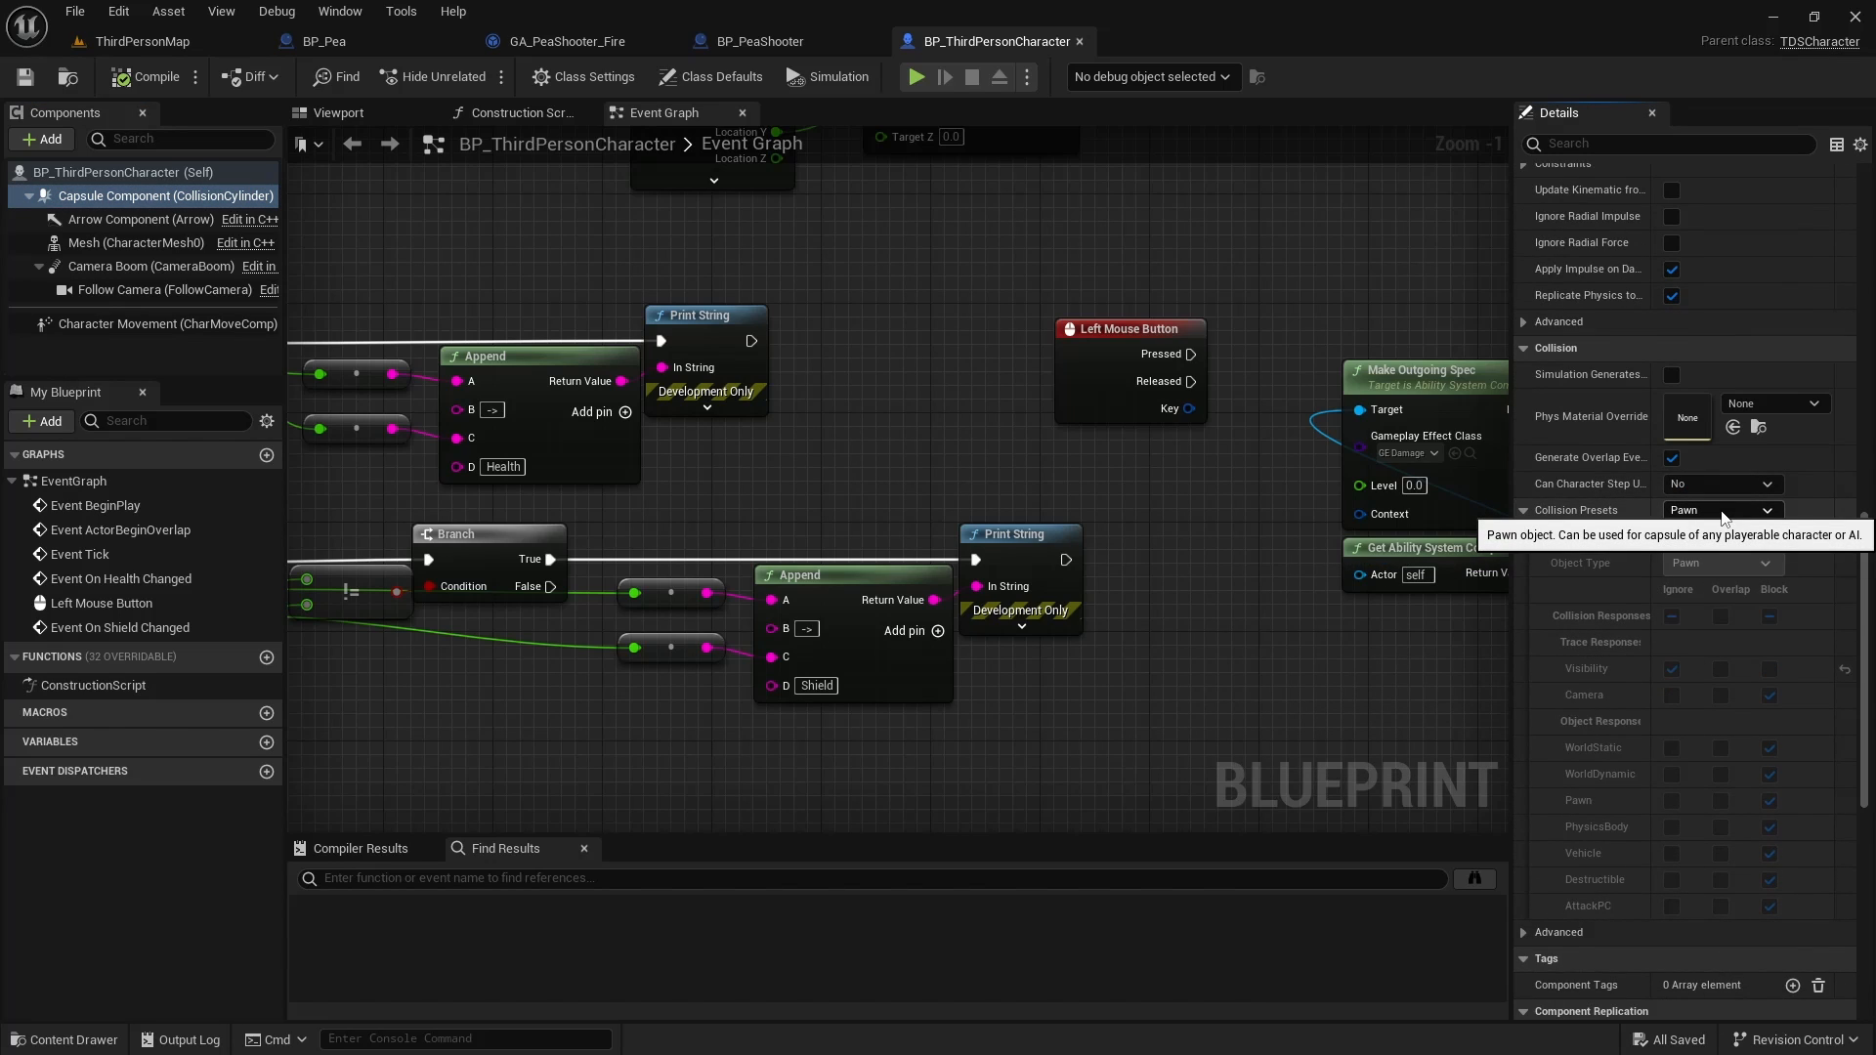
left_click(137, 242)
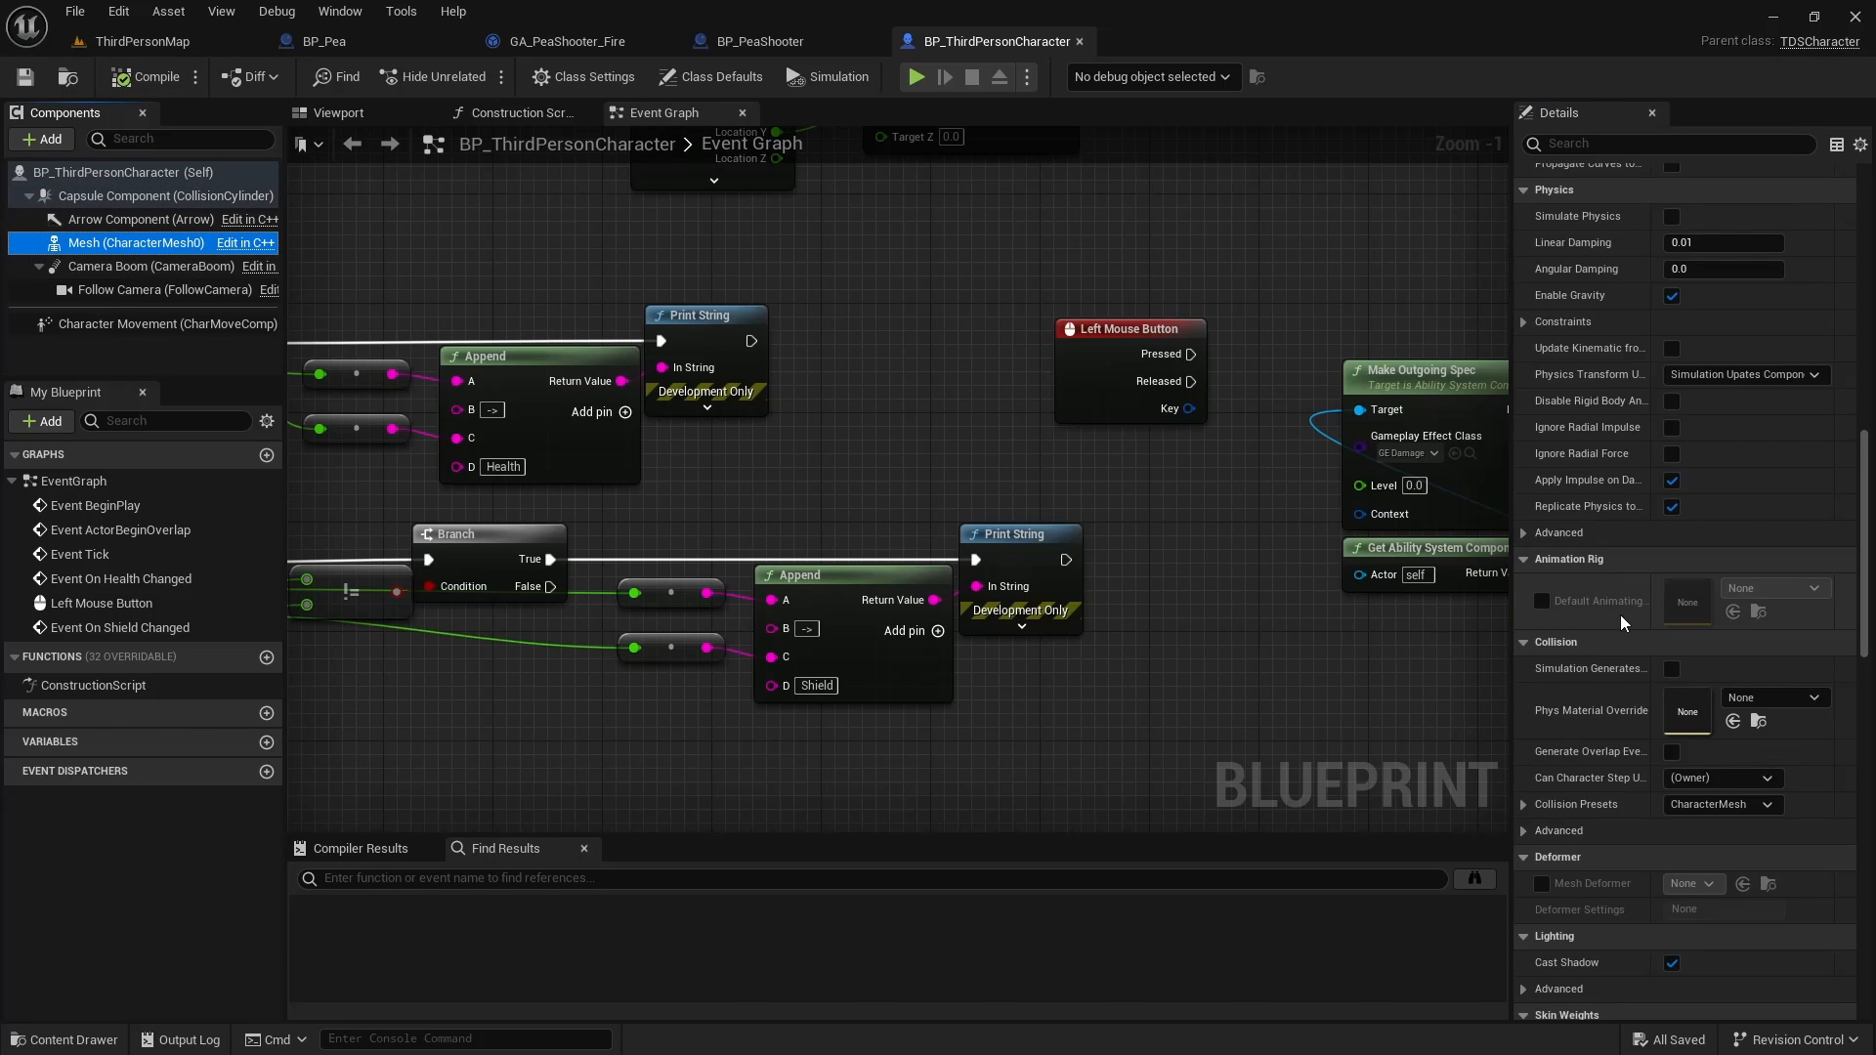
left_click(139, 41)
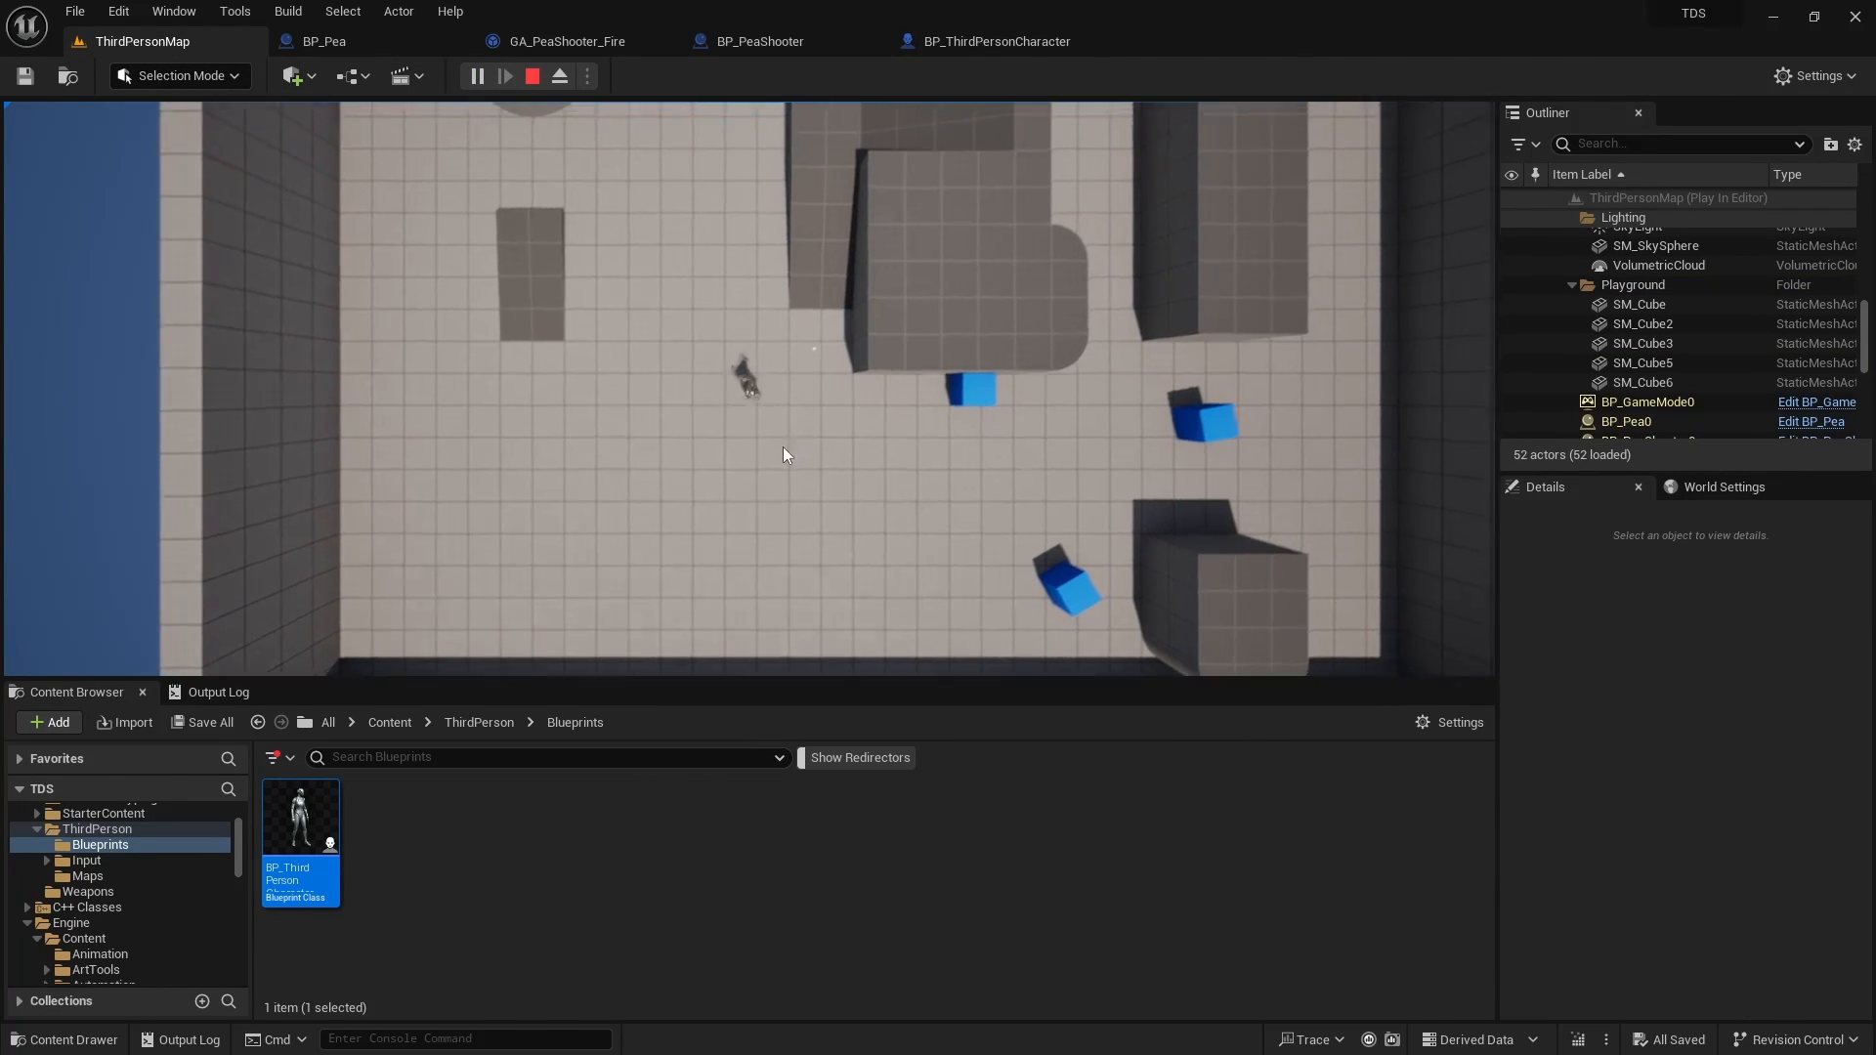
Step: Shoot peas at the walls and blue physics cubes to confirm they collide
left_click(321, 41)
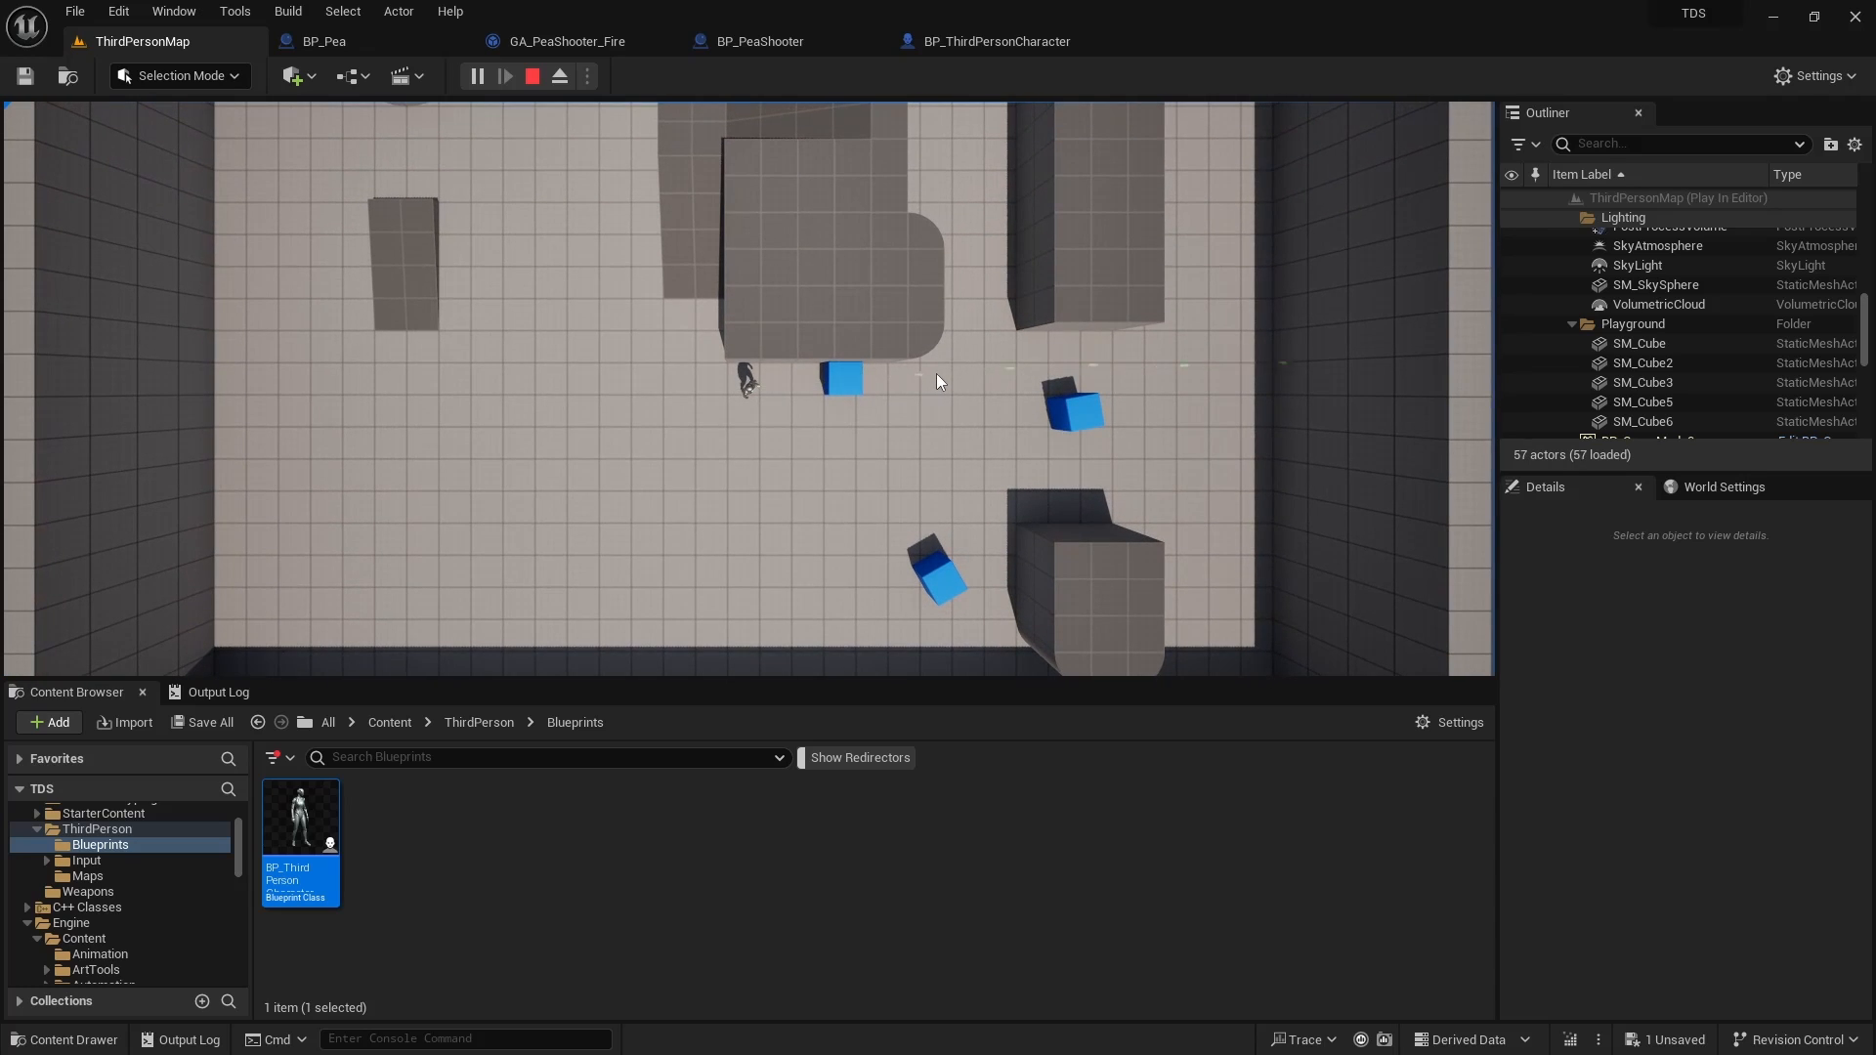
Step: Fire one last pea at the cubes, then stop the play-in-editor session
left_click(322, 41)
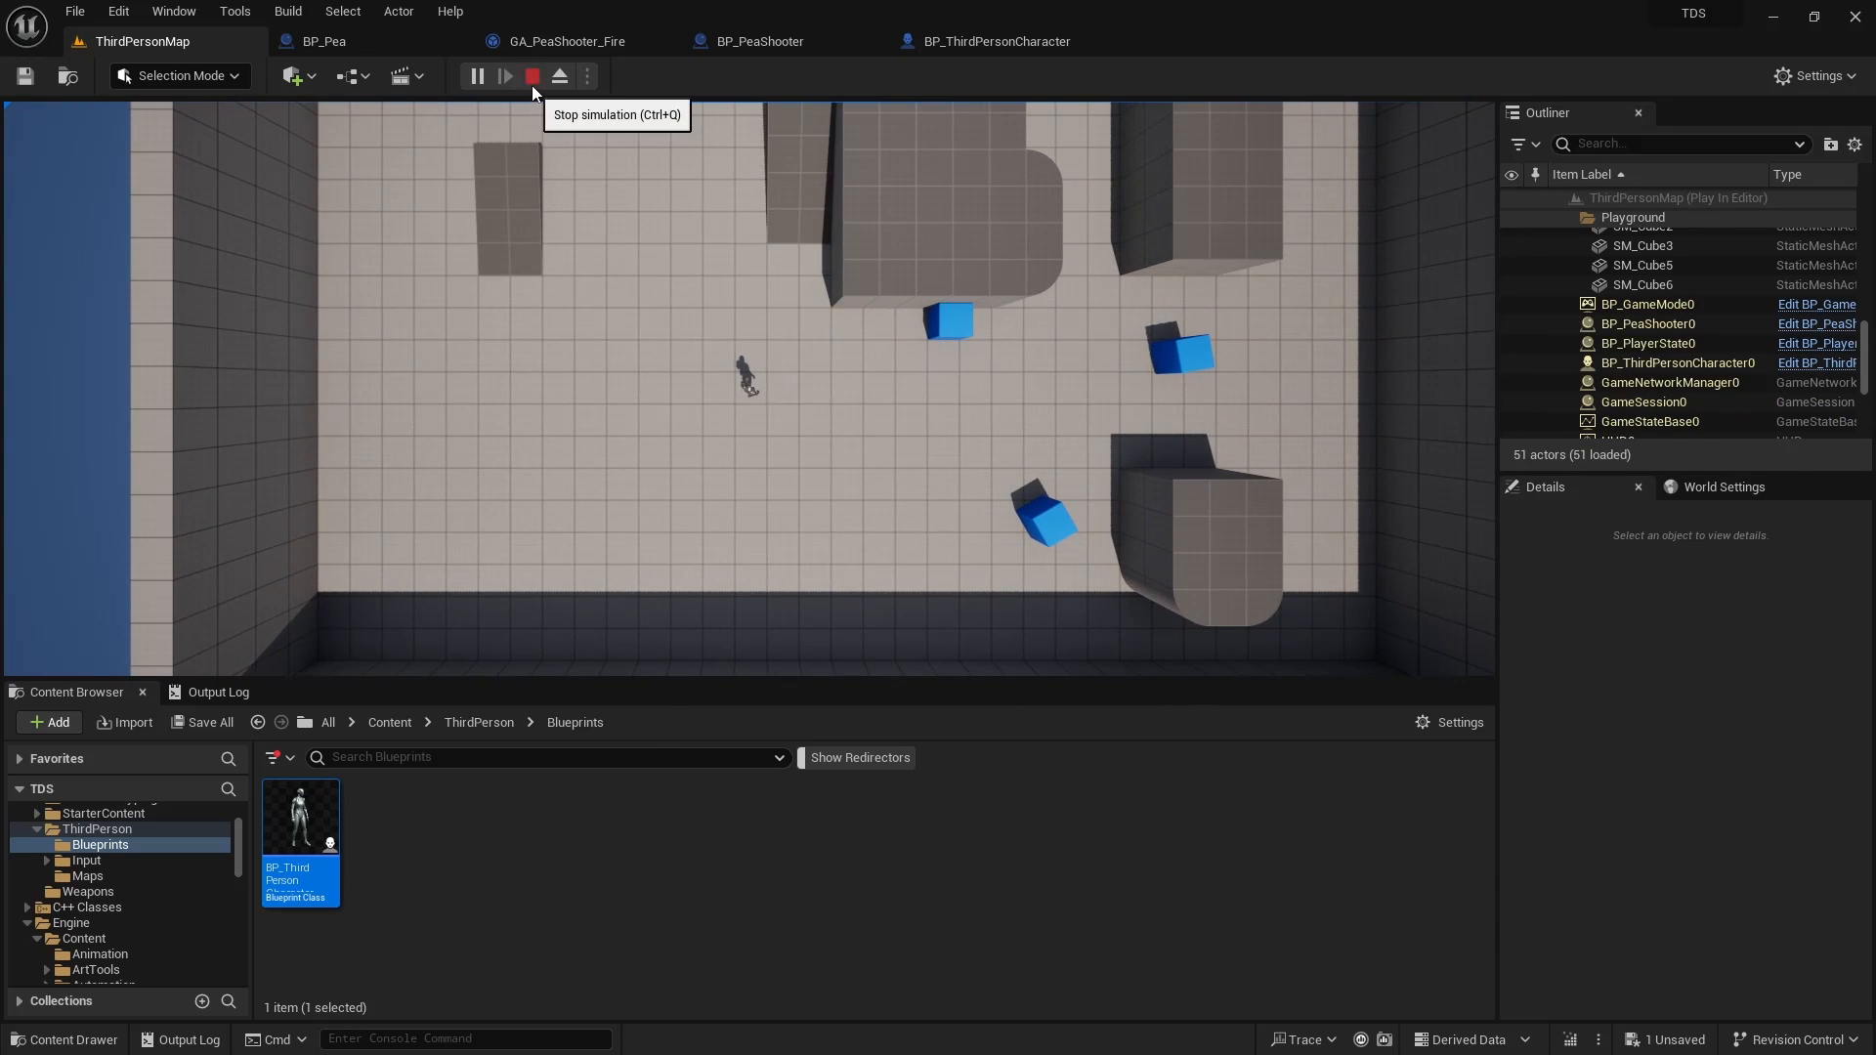
left_click(531, 76)
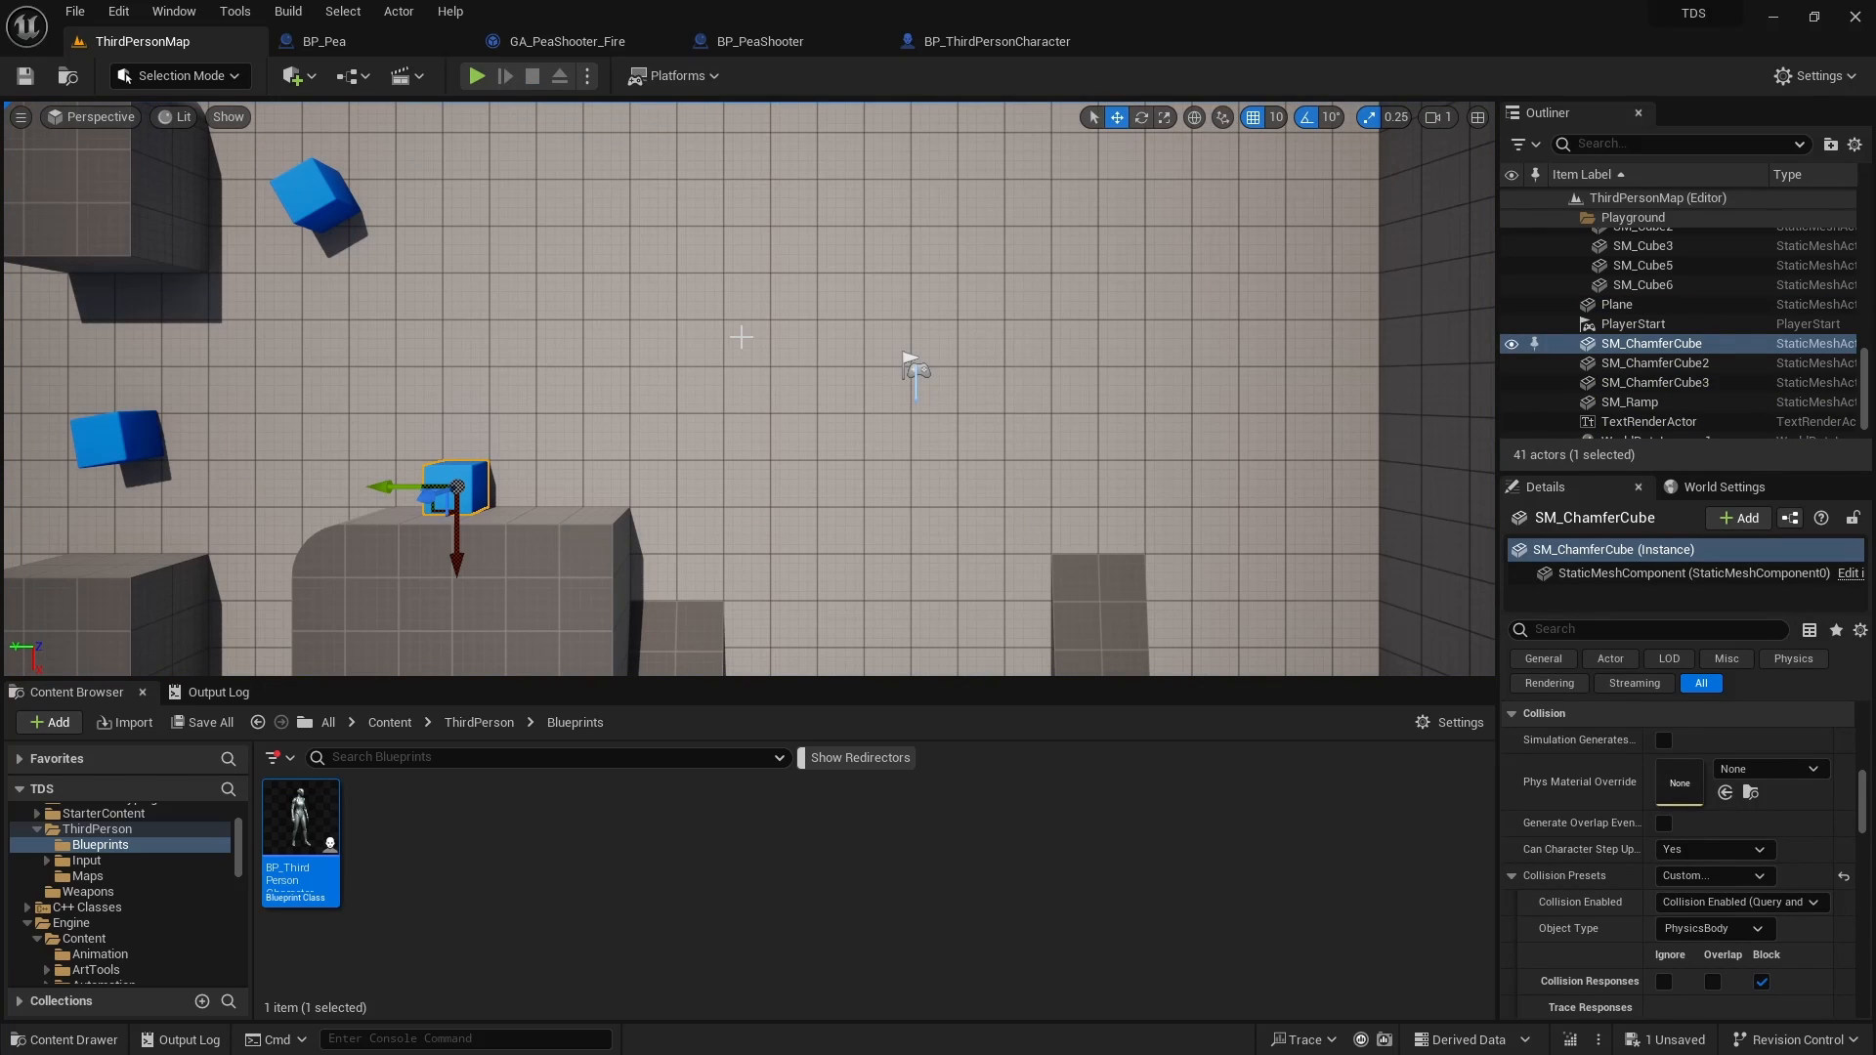